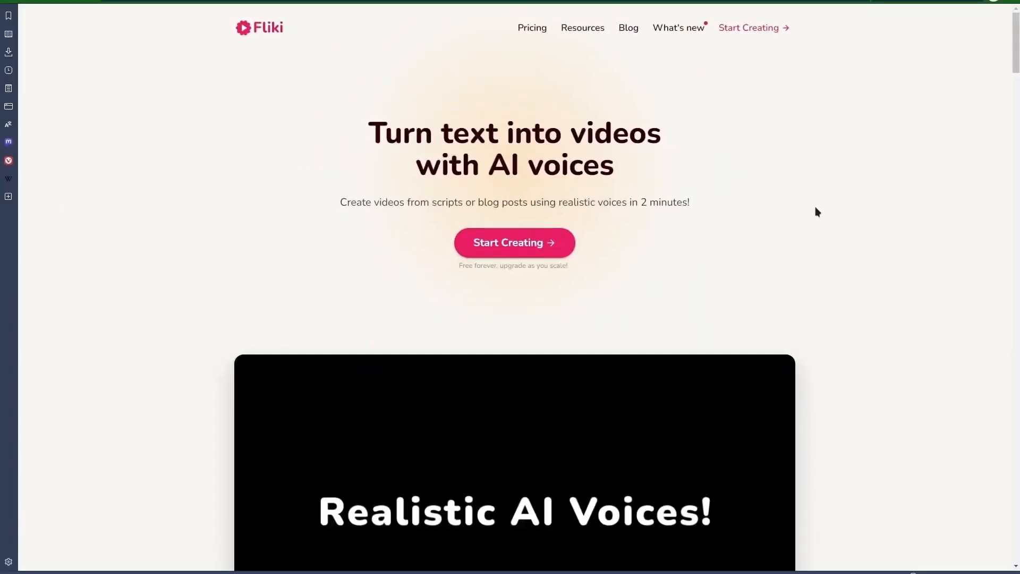
{"action": "mouse_move", "coordinate": [868, 297]}
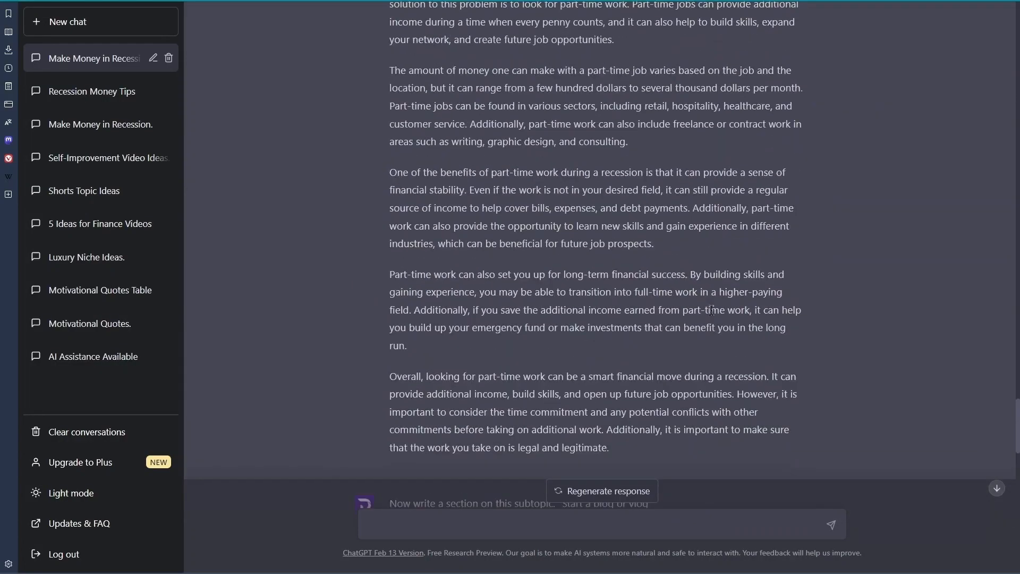
Scroll the ChatGPT recession chat down to the part-time work section.
{"action": "scroll", "scroll_direction": "down", "scroll_amount": 3}
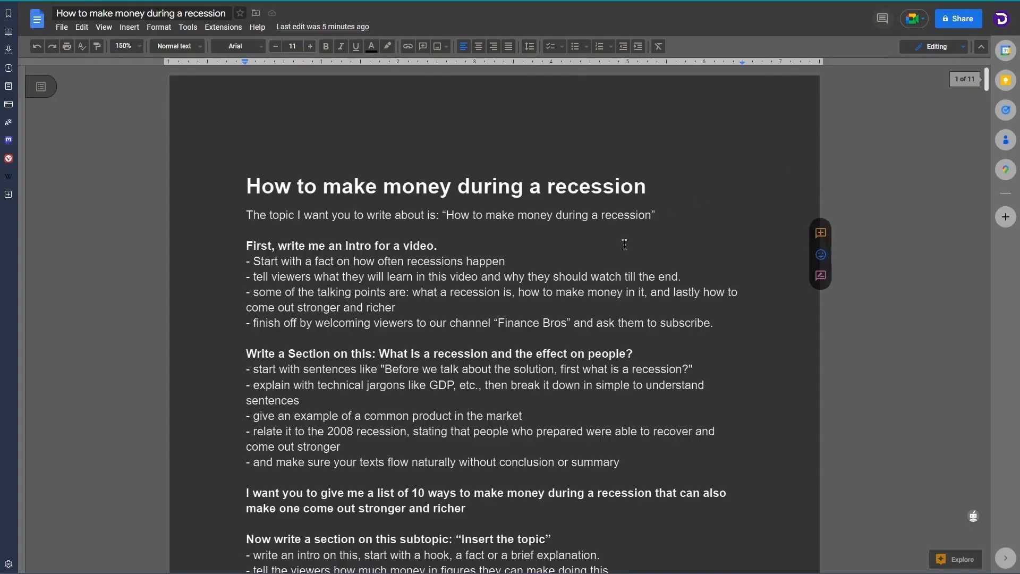
Scroll the recession script in Google Docs down to the ABRIDGED VERSION heading.
{"action": "scroll", "scroll_direction": "down", "scroll_amount": 3}
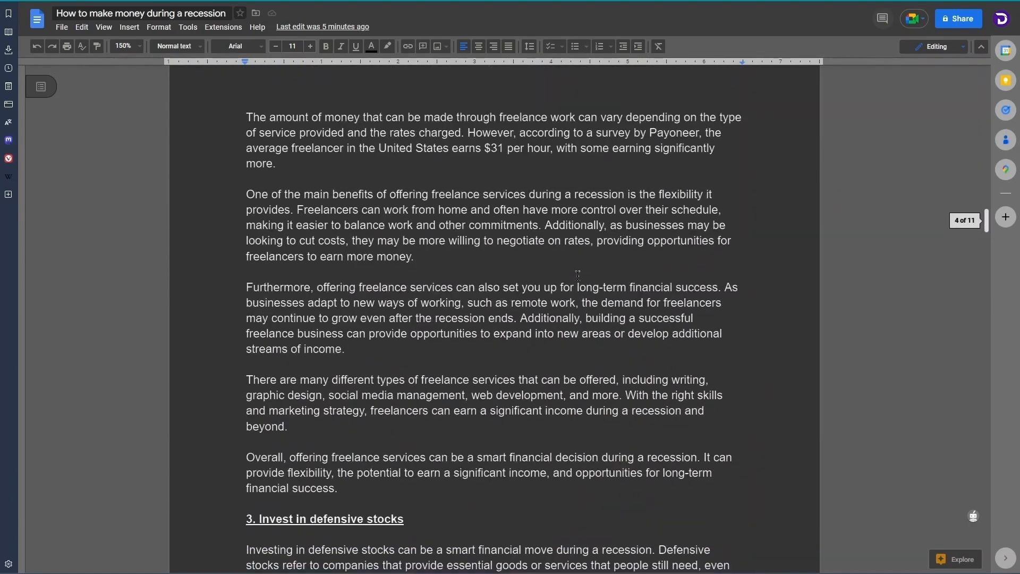
{"action": "scroll", "scroll_direction": "down", "scroll_amount": 3}
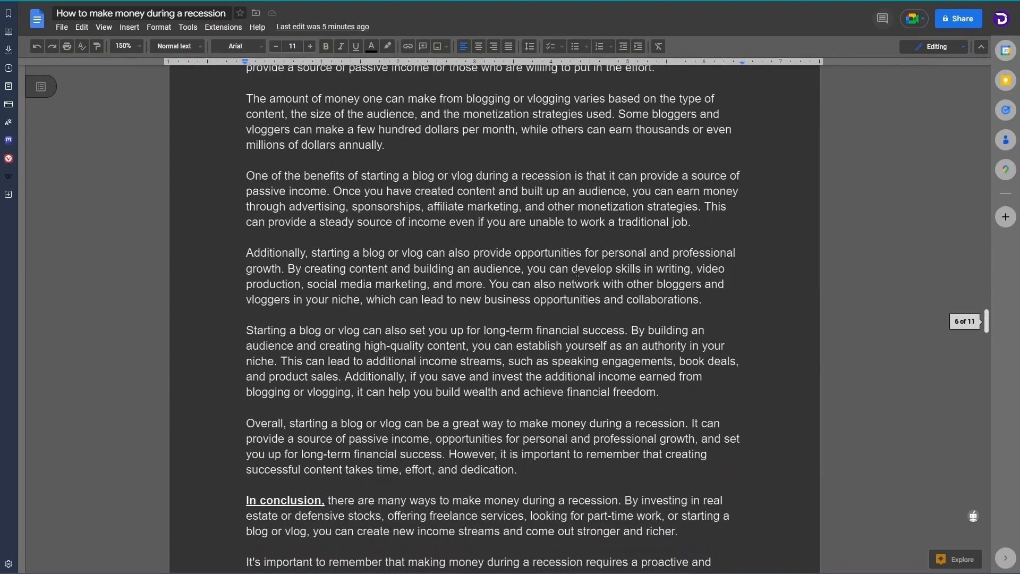
{"action": "scroll", "scroll_direction": "down", "scroll_amount": 3}
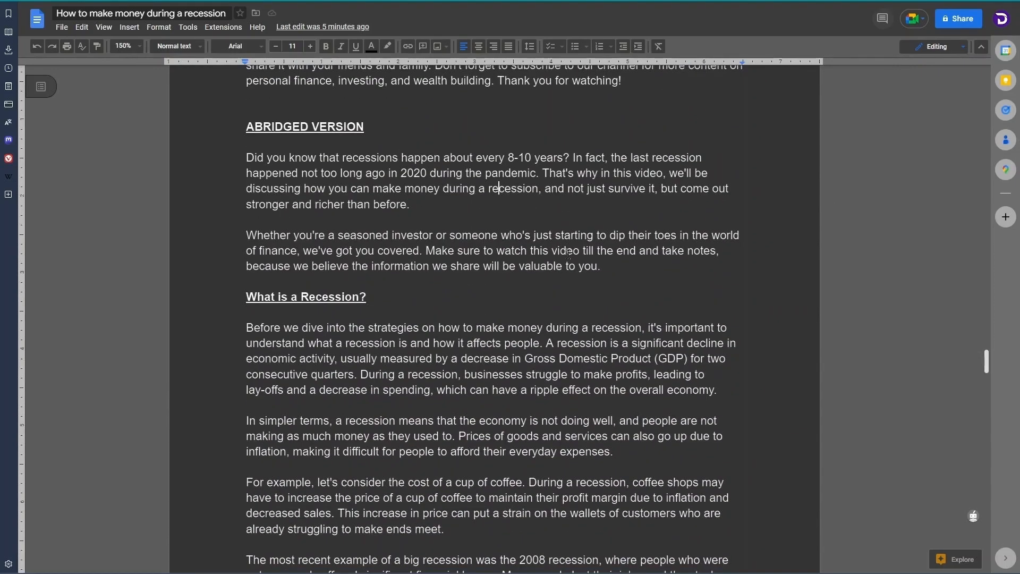
{"action": "scroll", "scroll_direction": "down", "scroll_amount": 3}
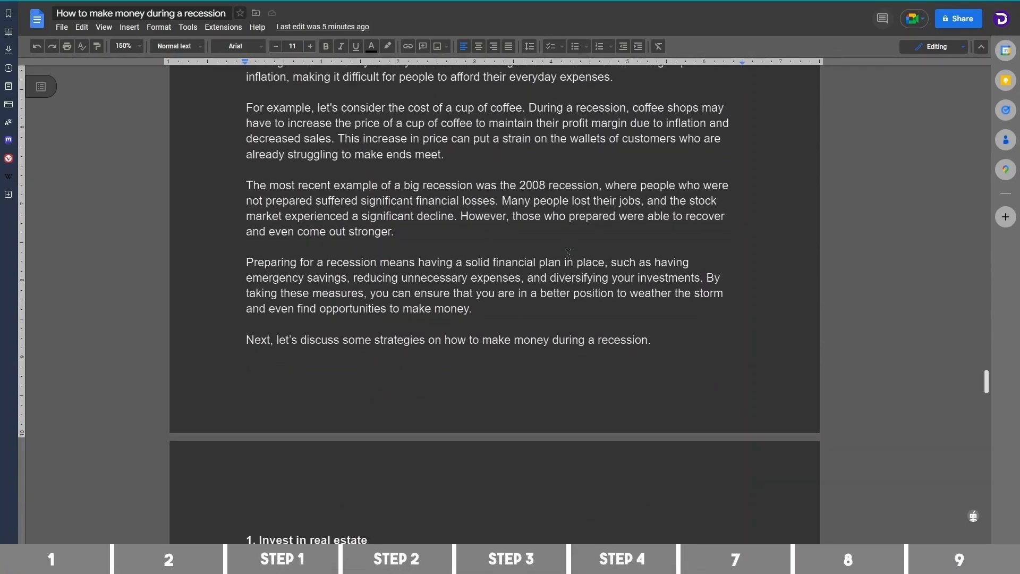
{"action": "scroll", "scroll_direction": "down", "scroll_amount": 3}
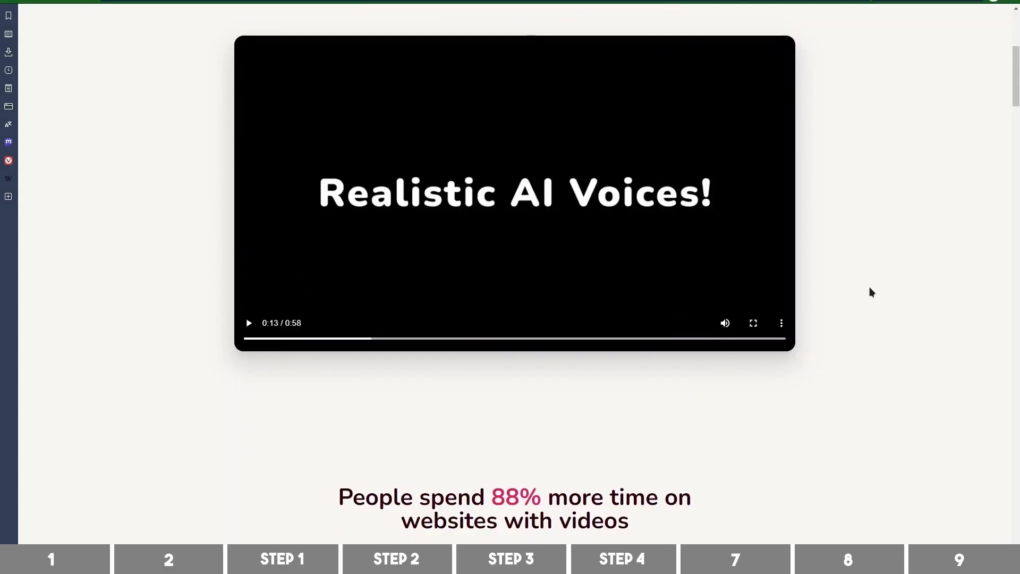
Scroll down through the Fliki homepage's text-to-video feature sections.
{"action": "scroll", "scroll_direction": "down", "scroll_amount": 3}
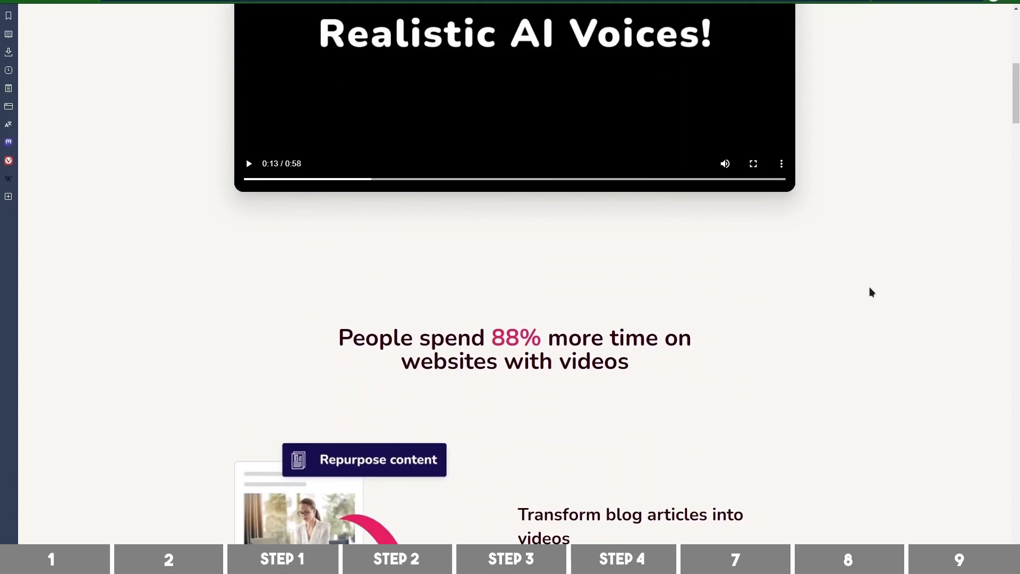
{"action": "scroll", "scroll_direction": "down", "scroll_amount": 3}
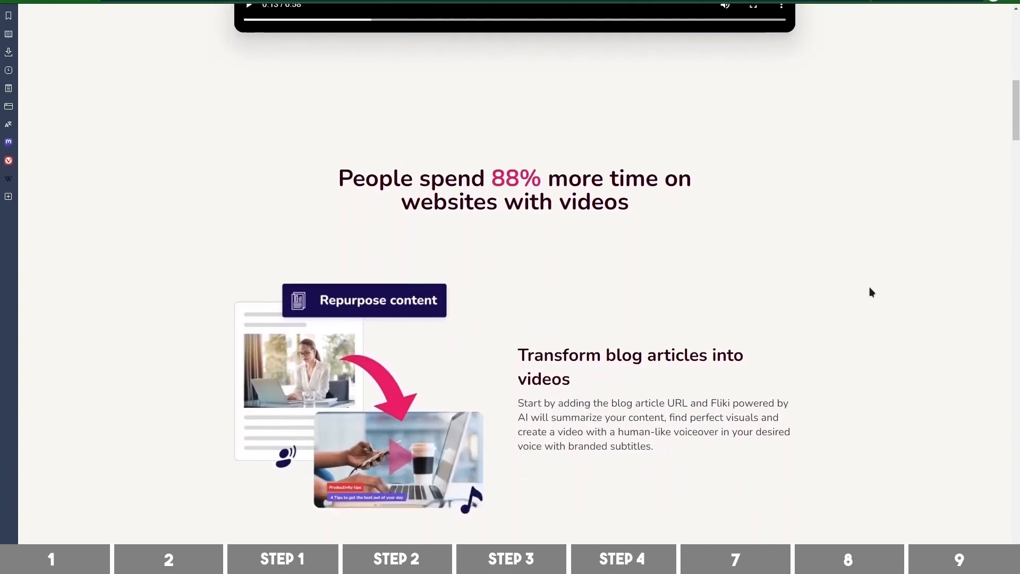
{"action": "scroll", "scroll_direction": "down", "scroll_amount": 3}
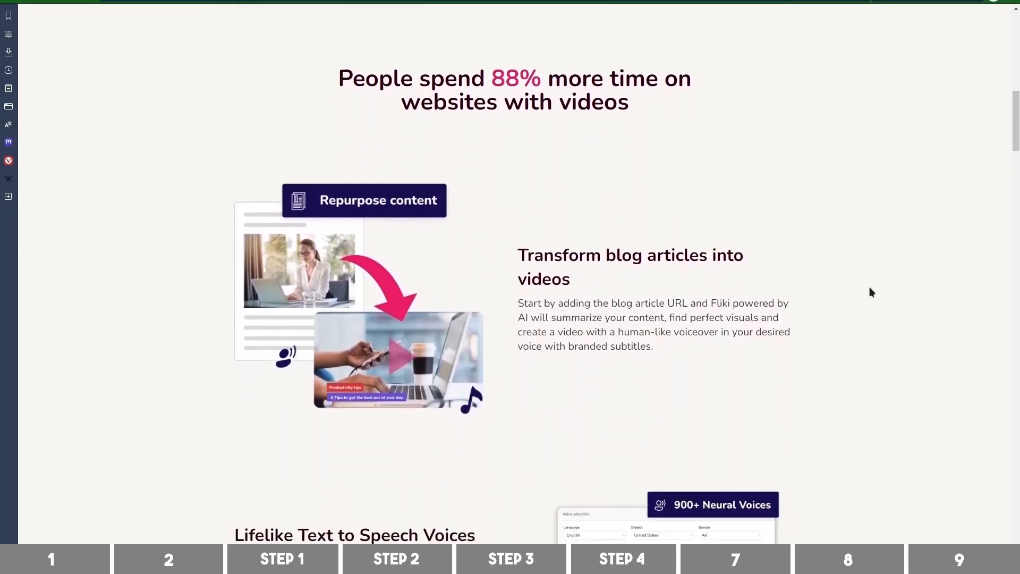
{"action": "scroll", "scroll_direction": "down", "scroll_amount": 3}
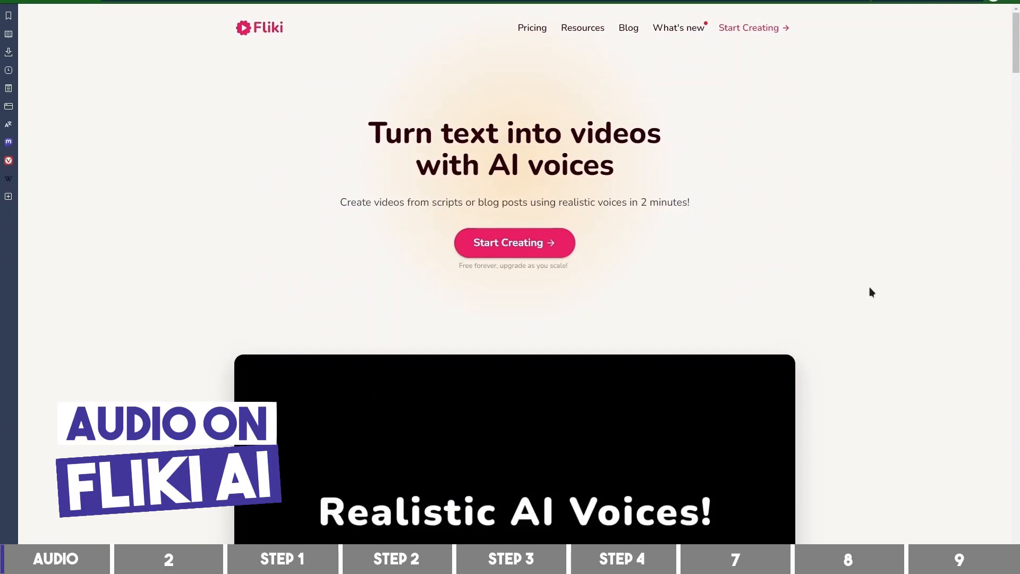
{"action": "scroll", "scroll_direction": "down", "scroll_amount": 3}
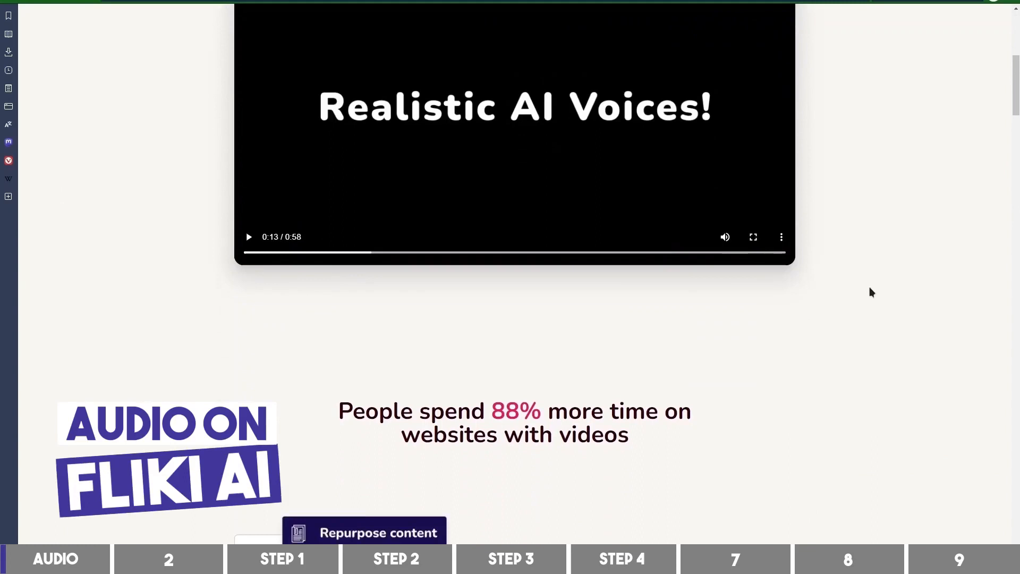
{"action": "scroll", "scroll_direction": "down", "scroll_amount": 3}
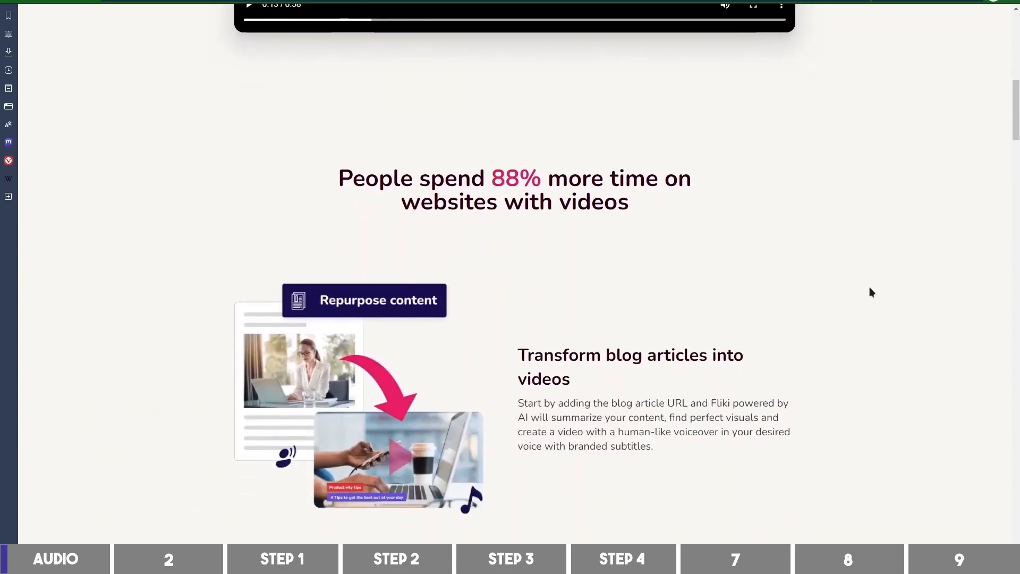
{"action": "scroll", "scroll_direction": "down", "scroll_amount": 3}
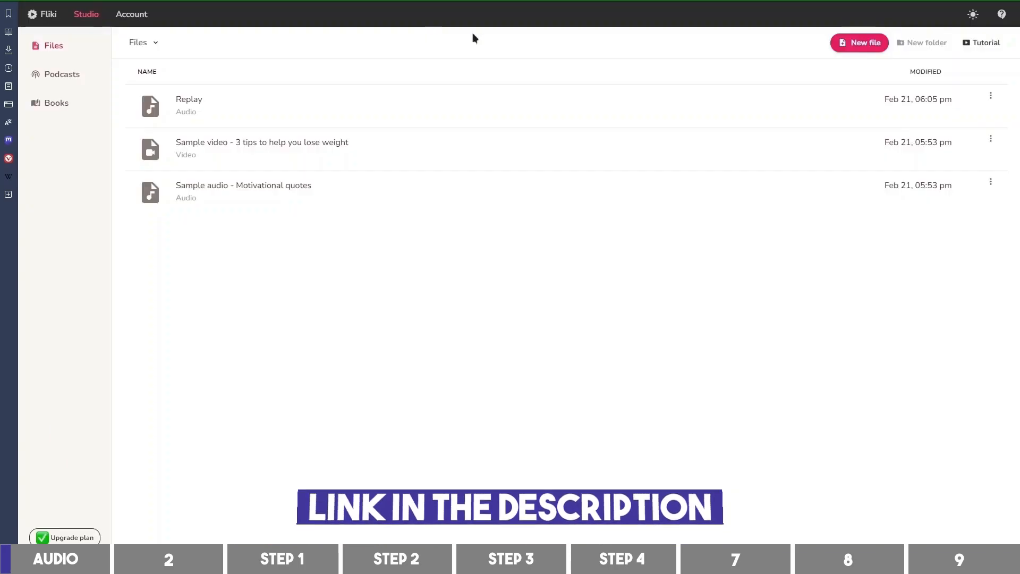
Create a new English audio file in Fliki Studio named 'Recession'.
{"action": "left_click", "coordinate": [859, 42]}
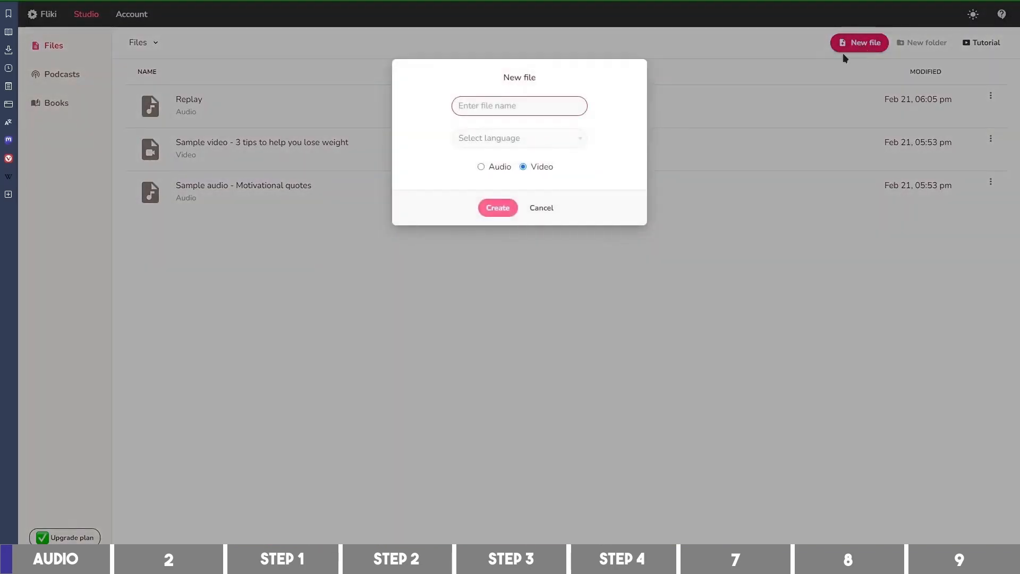
{"action": "left_click", "coordinate": [480, 167]}
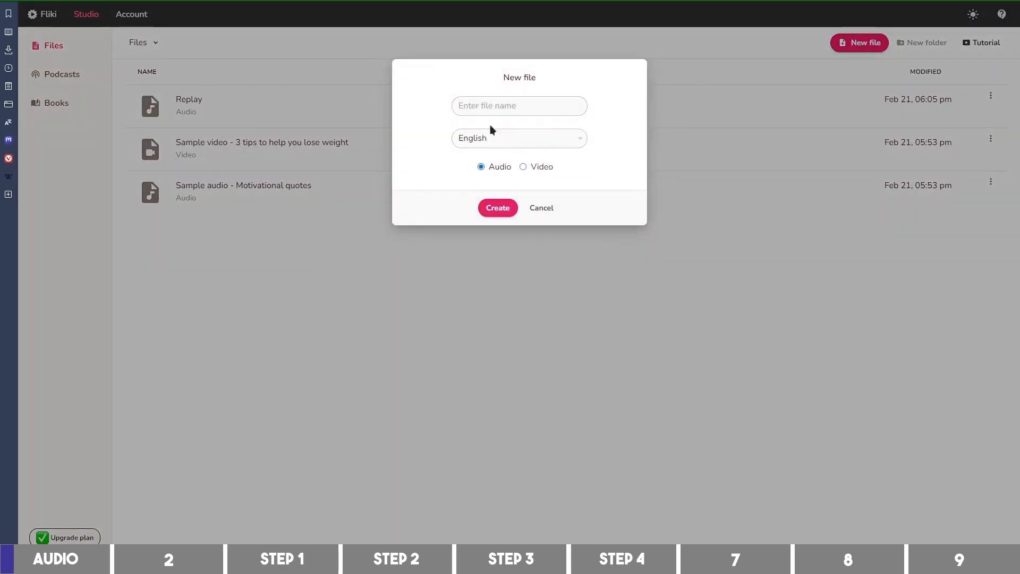
{"action": "type", "text": "Recess"}
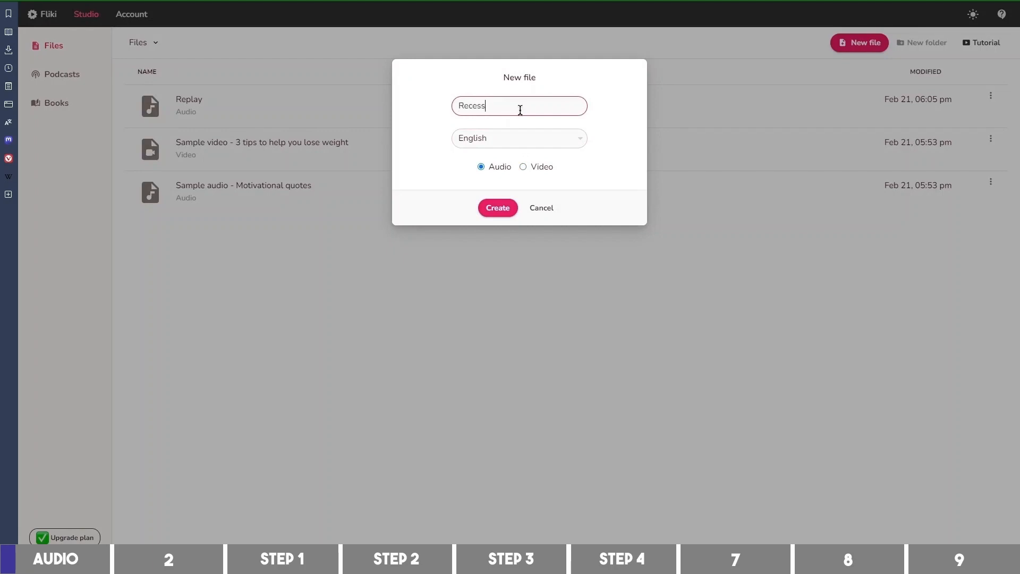
{"action": "type", "text": "ion"}
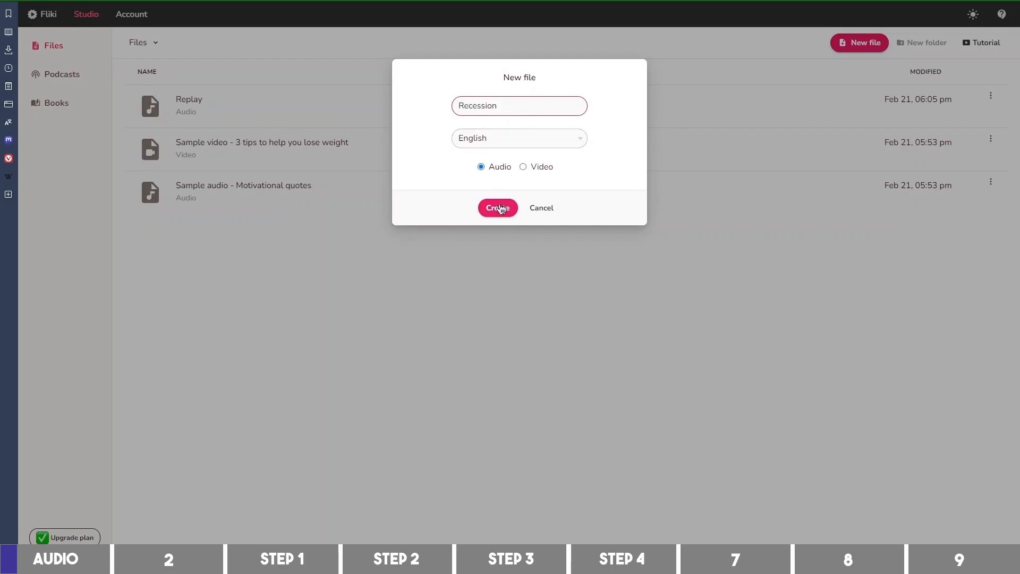
{"action": "left_click", "coordinate": [497, 207]}
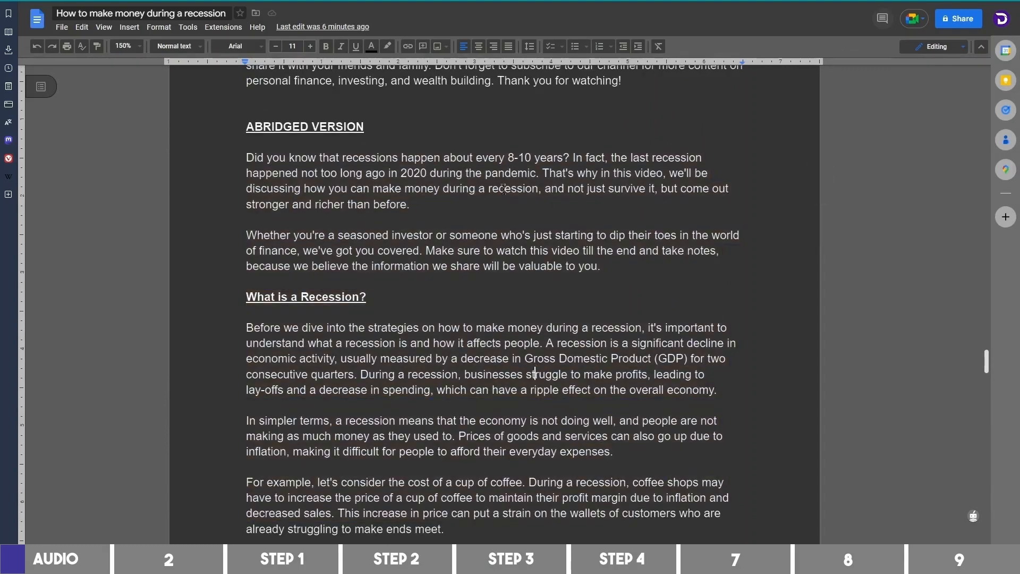
Scroll through the abridged script's explanation of what a recession is.
{"action": "scroll", "scroll_direction": "down", "scroll_amount": 3}
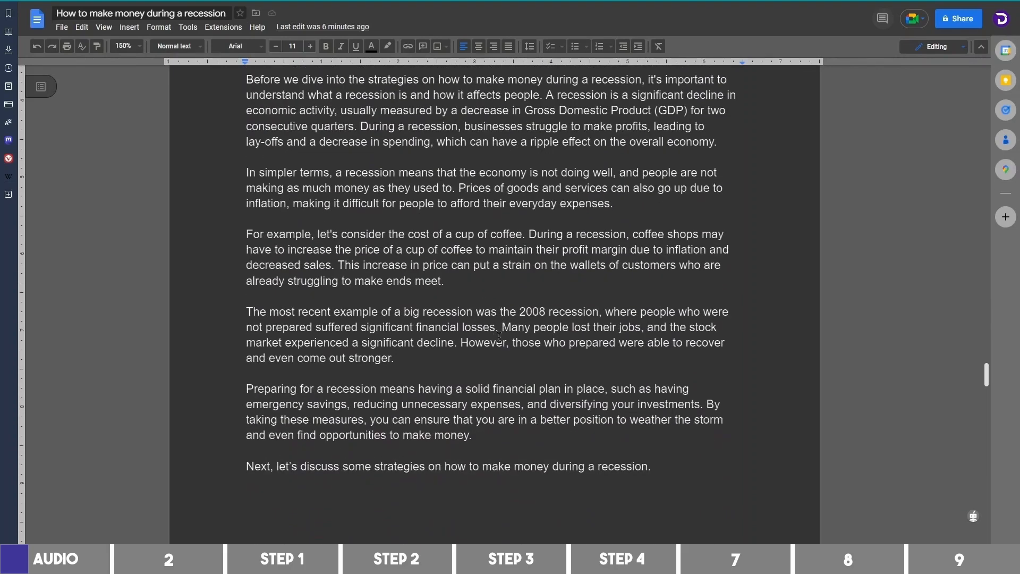
{"action": "scroll", "scroll_direction": "down", "scroll_amount": 3}
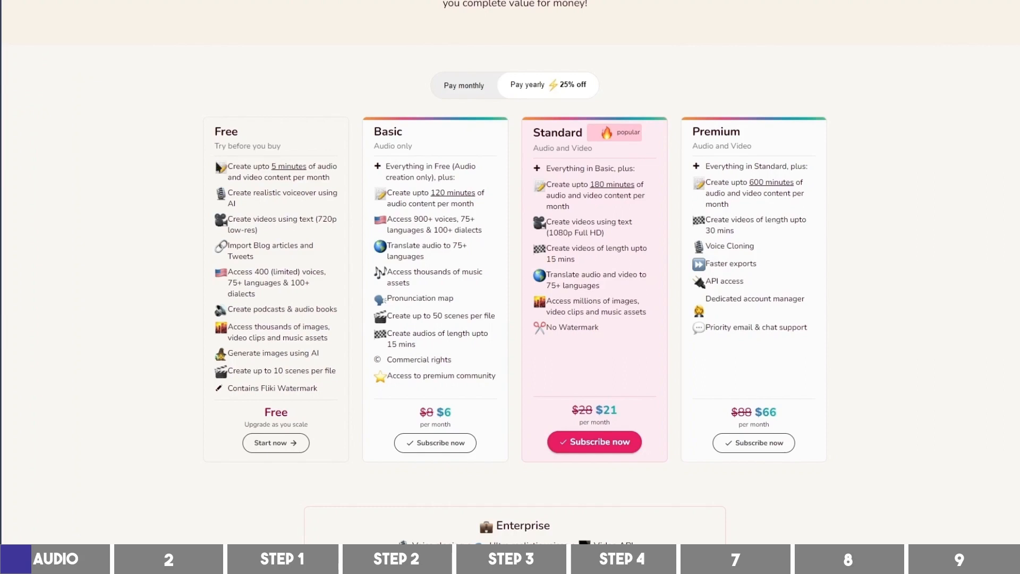
Bring up Fliki's pricing page comparing the Free, Basic, Standard and Premium plans.
{"action": "double_click", "coordinate": [289, 167]}
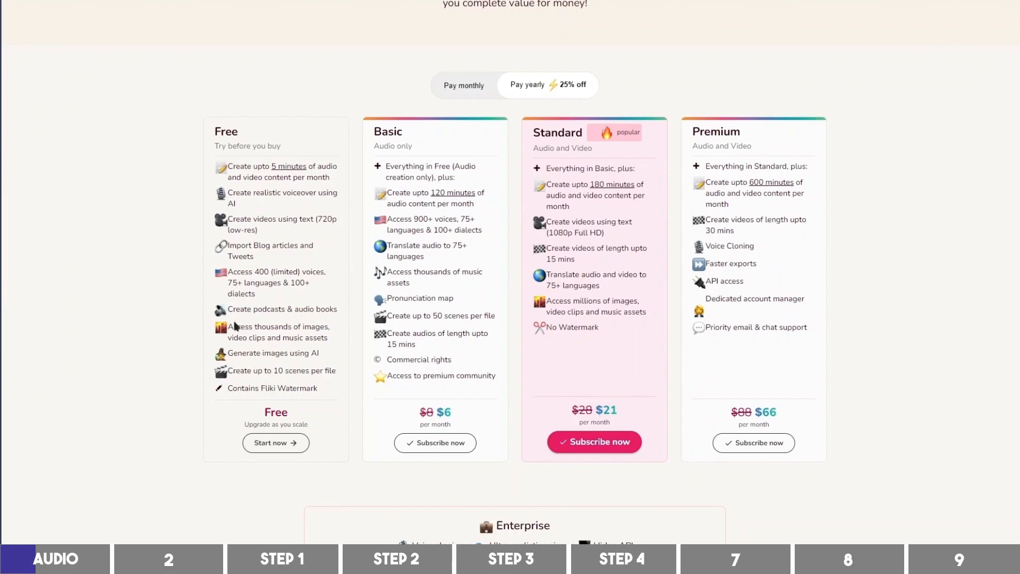
{"action": "mouse_move", "coordinate": [456, 257]}
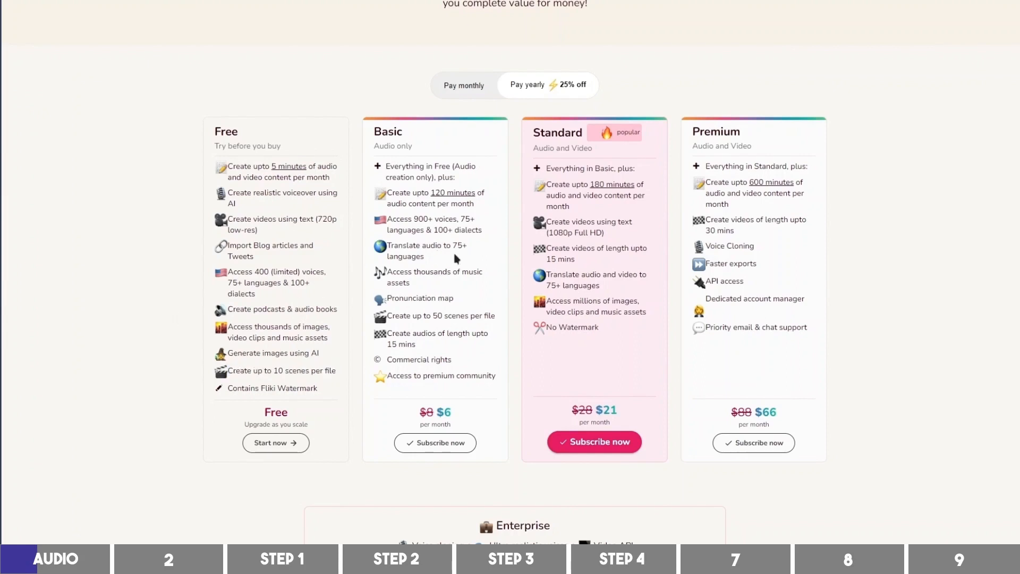
{"action": "mouse_move", "coordinate": [475, 308]}
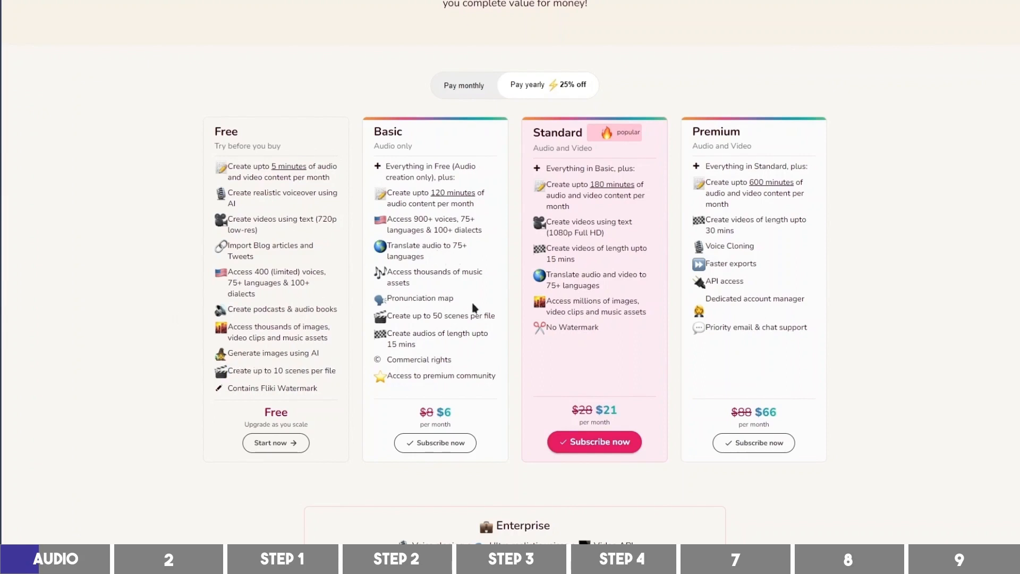
{"action": "mouse_move", "coordinate": [460, 316]}
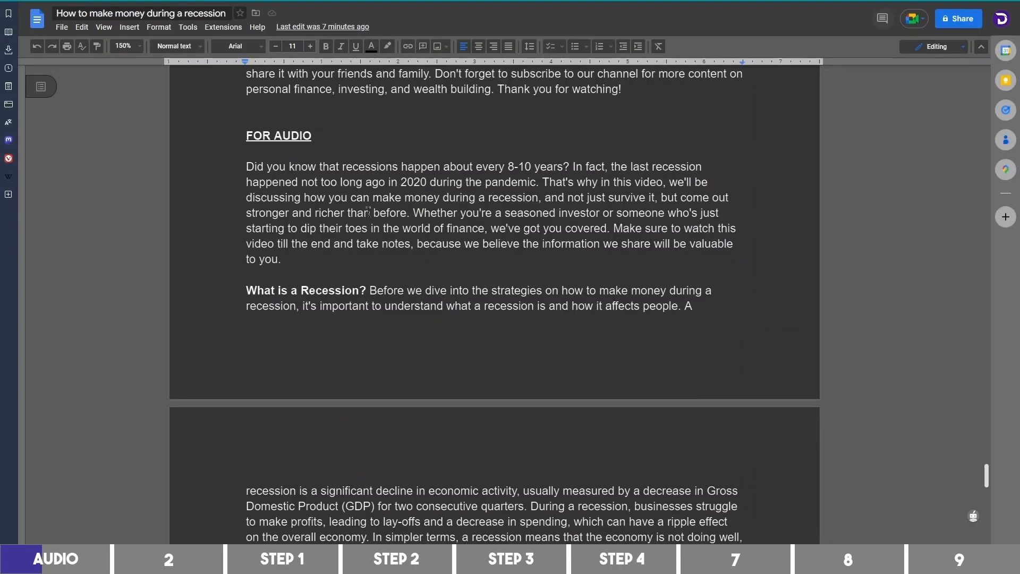
Scroll to the script's FOR AUDIO section with its merged paragraphs.
{"action": "scroll", "scroll_direction": "down", "scroll_amount": 3}
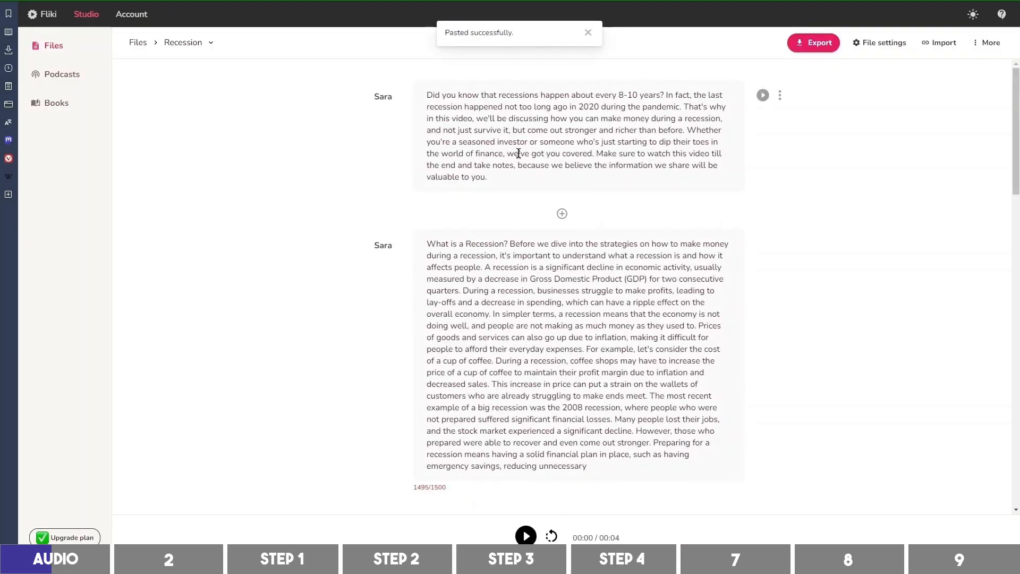
Scroll through the pasted script sections in the Recession file.
{"action": "scroll", "scroll_direction": "down", "scroll_amount": 3}
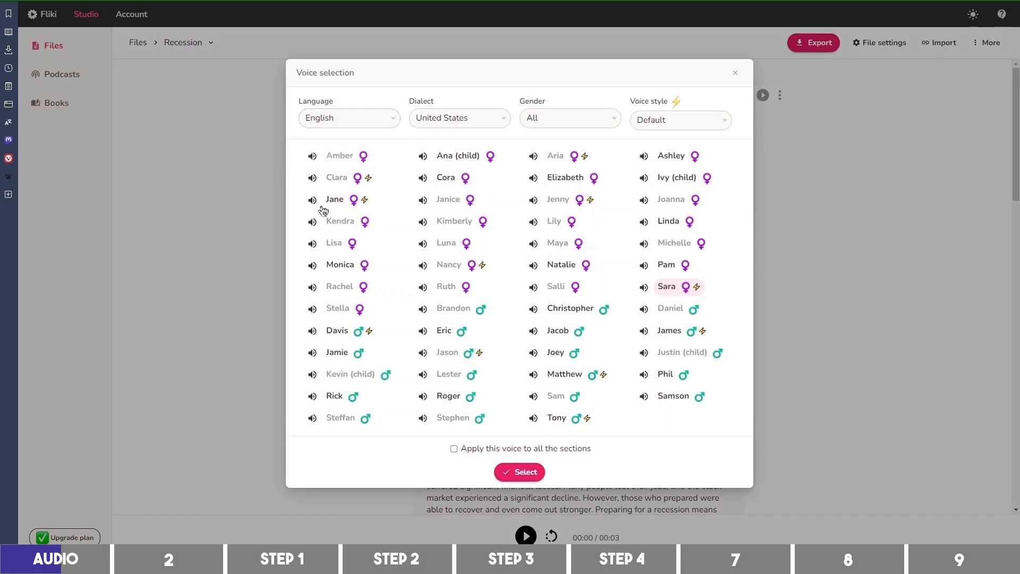
Choose the Davis voice and apply it to all sections of the Recession script.
{"action": "left_click", "coordinate": [312, 200]}
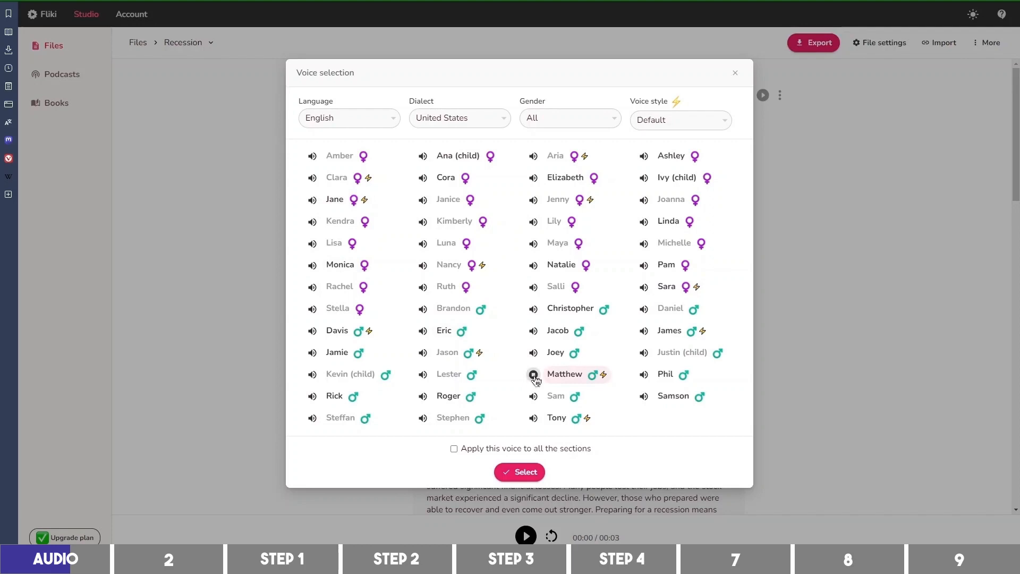
{"action": "mouse_move", "coordinate": [532, 417]}
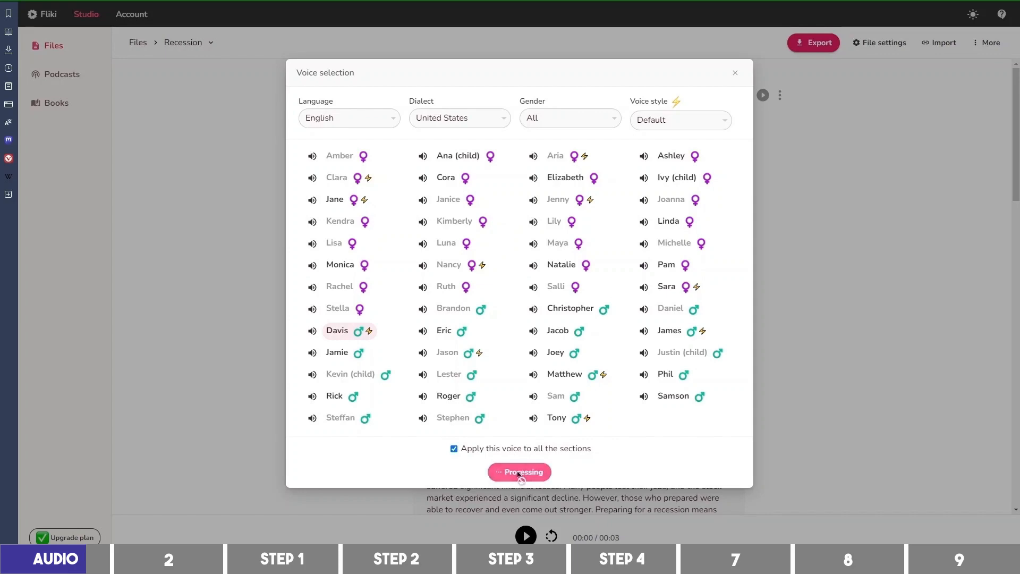
{"action": "left_click", "coordinate": [520, 472]}
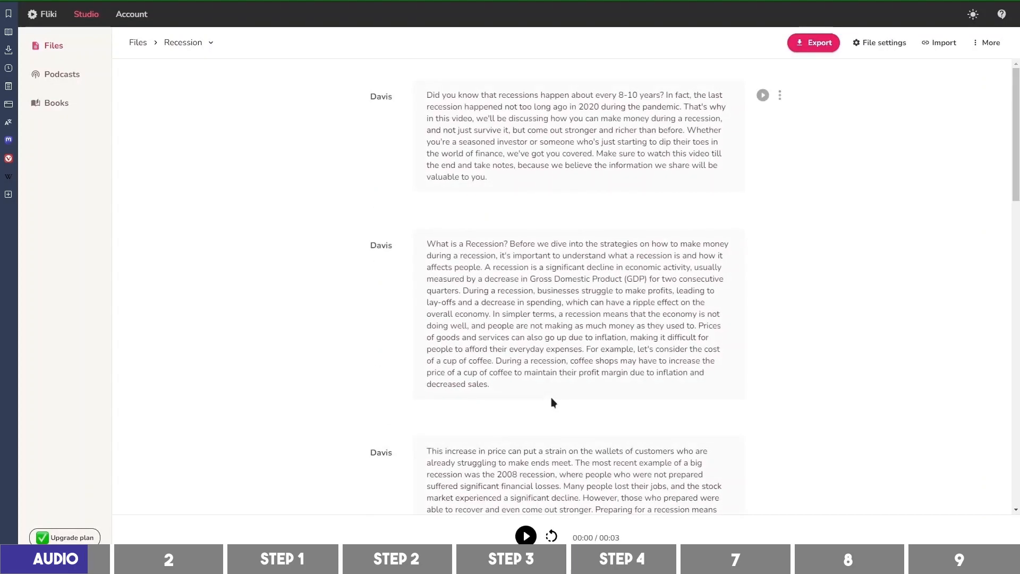
{"action": "mouse_move", "coordinate": [763, 95]}
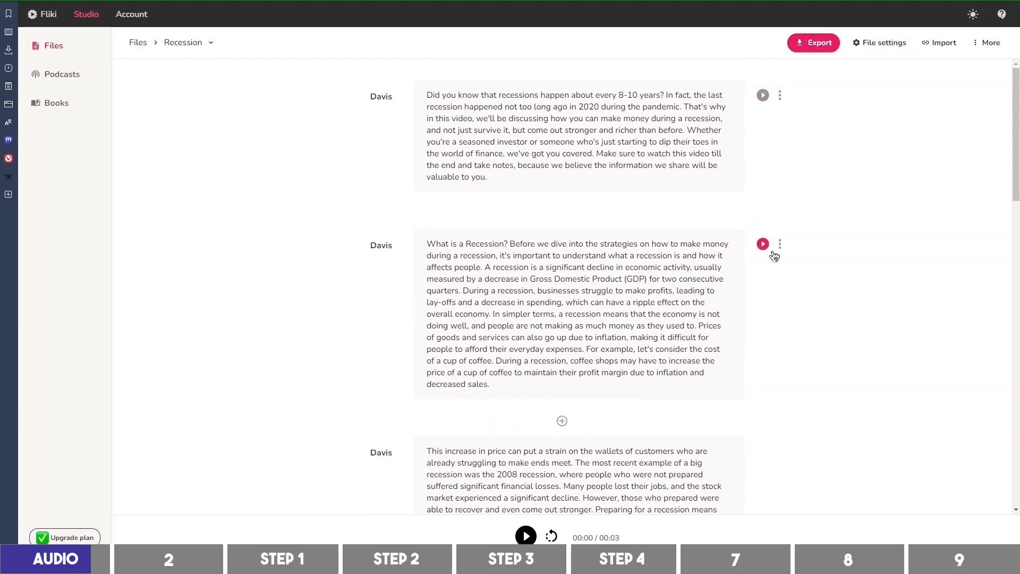
Play back the Davis narration, stop it, and start exporting the 4:47 Recession audio.
{"action": "left_click", "coordinate": [525, 537]}
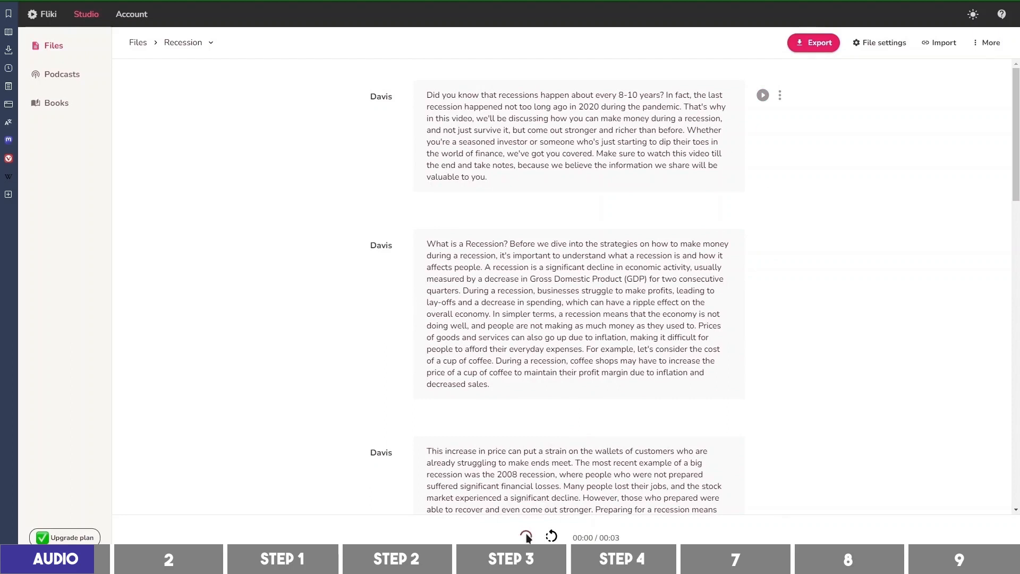
{"action": "left_click", "coordinate": [526, 536]}
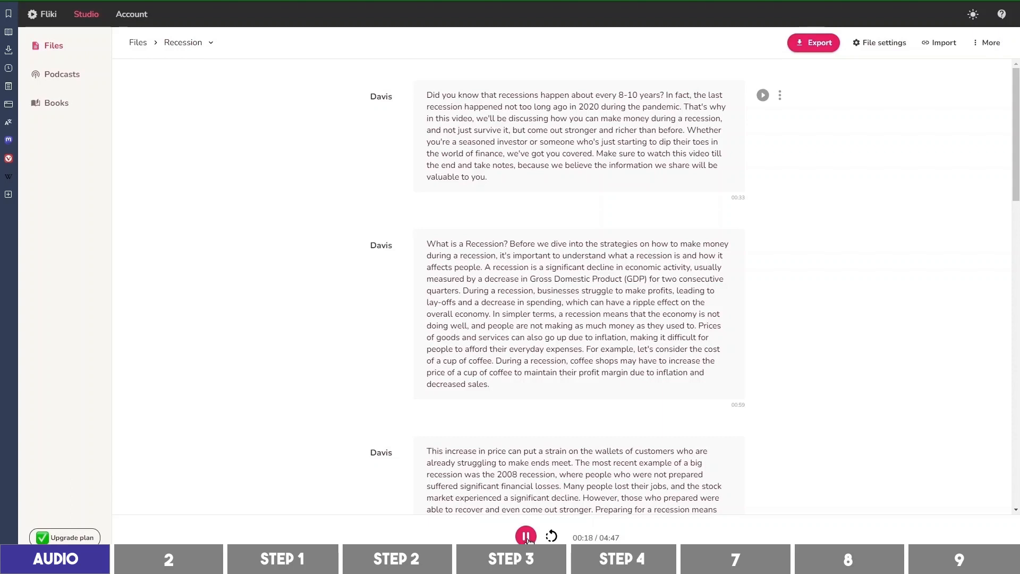
{"action": "left_click", "coordinate": [526, 536]}
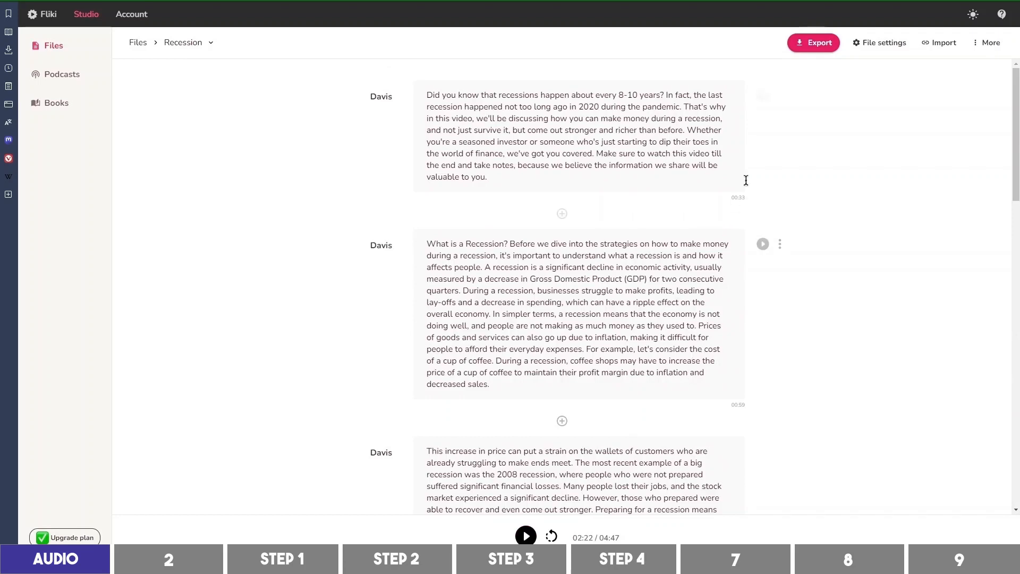
{"action": "left_click", "coordinate": [813, 42]}
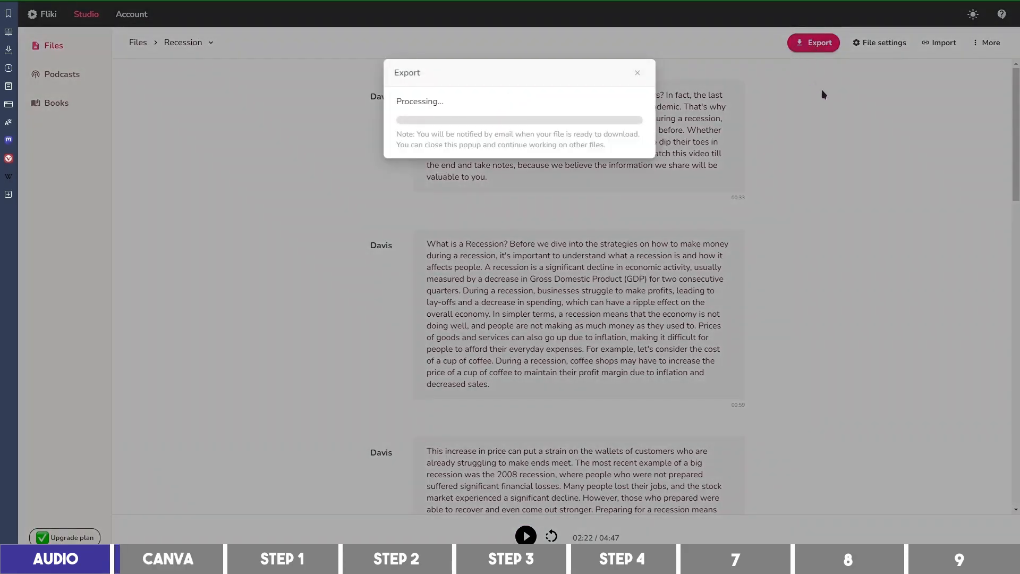
{"action": "left_click", "coordinate": [167, 557]}
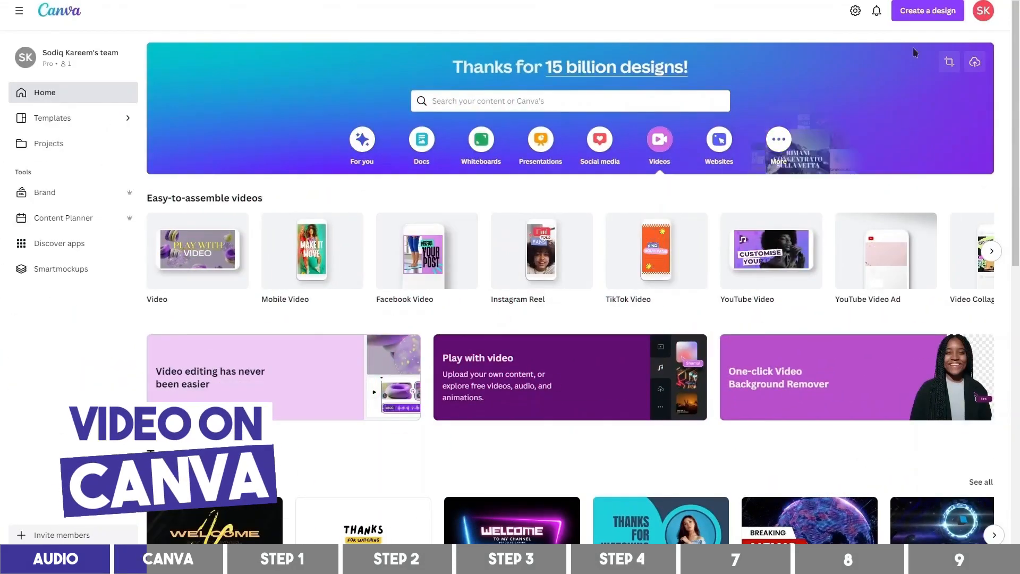
Create a new Video 1920×1080 design from the 'video' design search.
{"action": "left_click", "coordinate": [927, 11]}
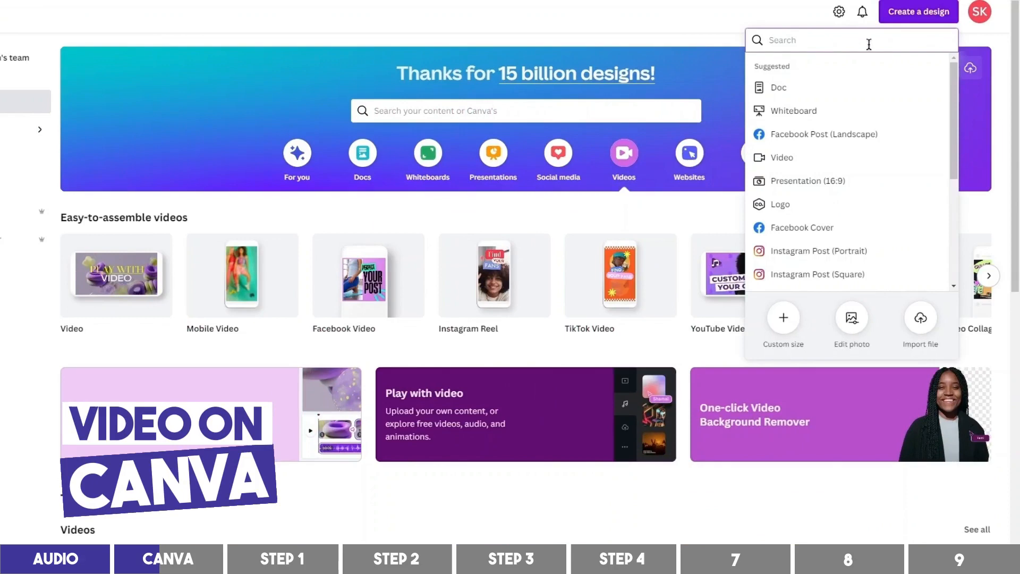
{"action": "type", "text": "vide"}
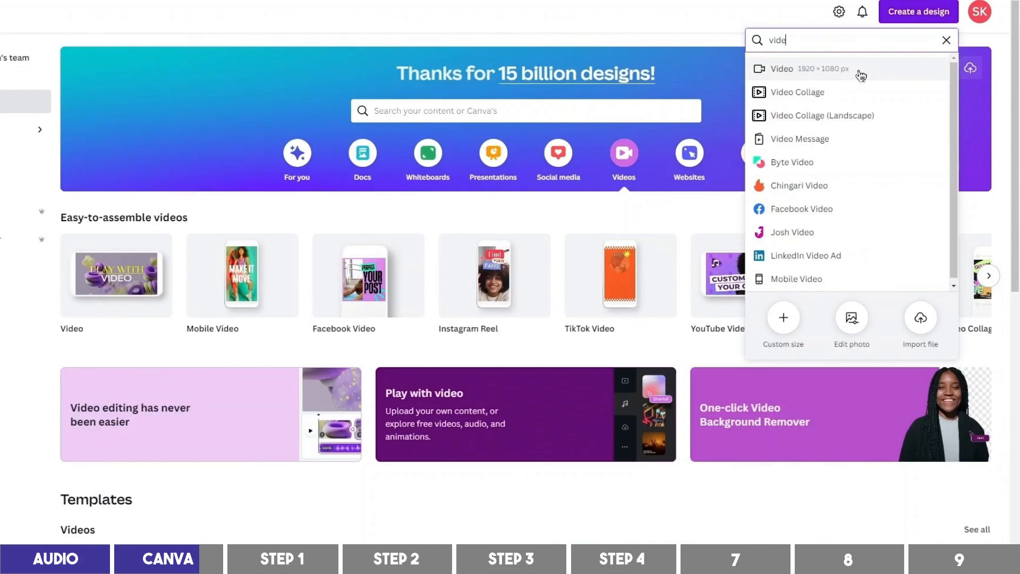
{"action": "left_click", "coordinate": [781, 69]}
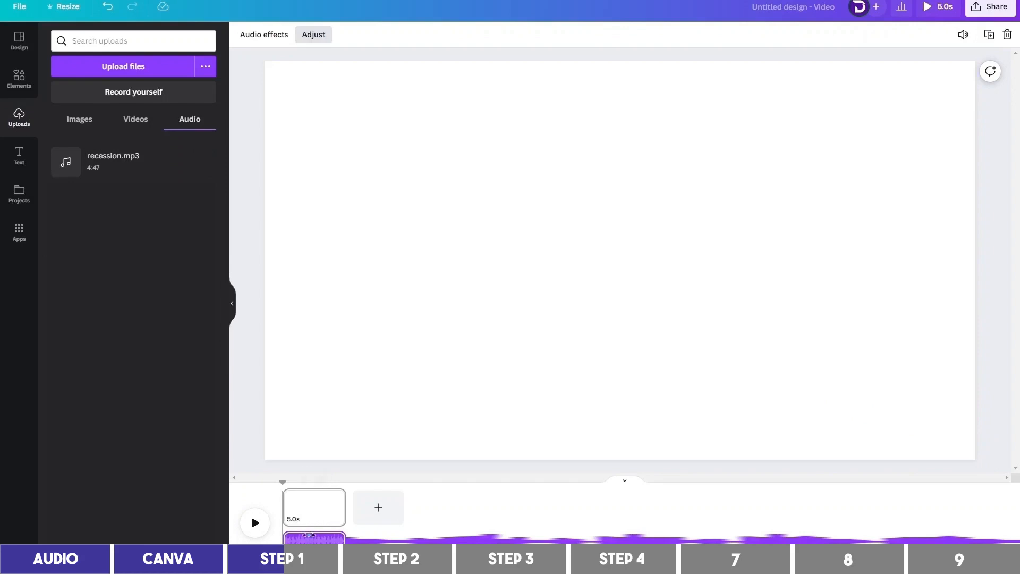
Preview the narration, then stretch the first page to about 10.9 seconds.
{"action": "left_click", "coordinate": [254, 522]}
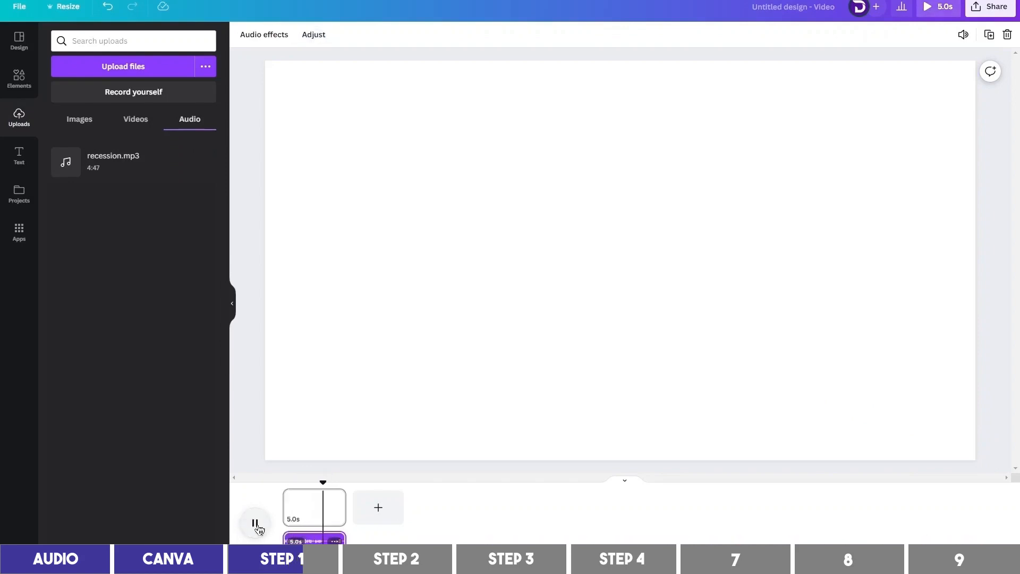
{"action": "left_click", "coordinate": [255, 523]}
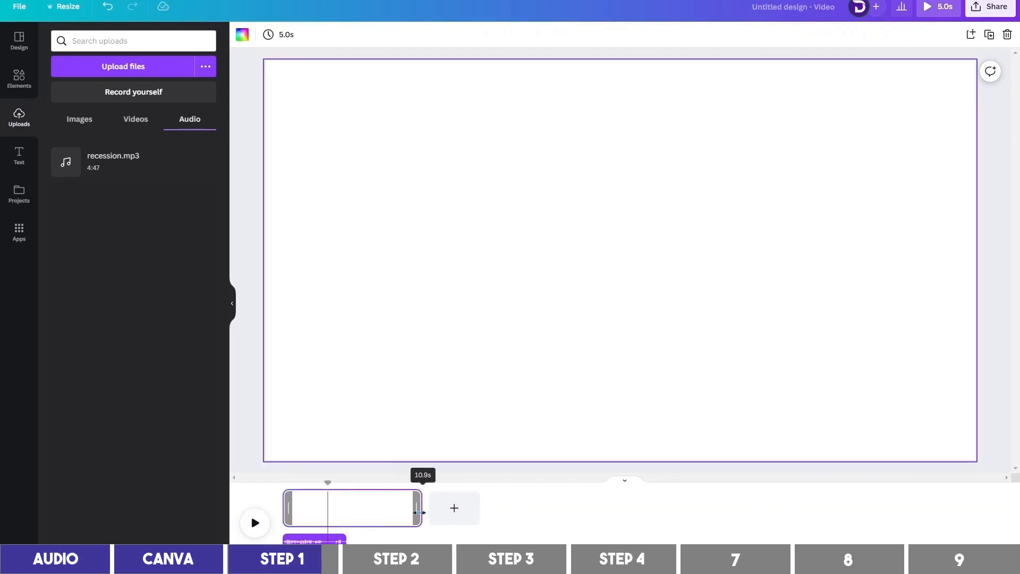
{"action": "left_click_drag", "start_coordinate": [419, 511], "coordinate": [420, 512]}
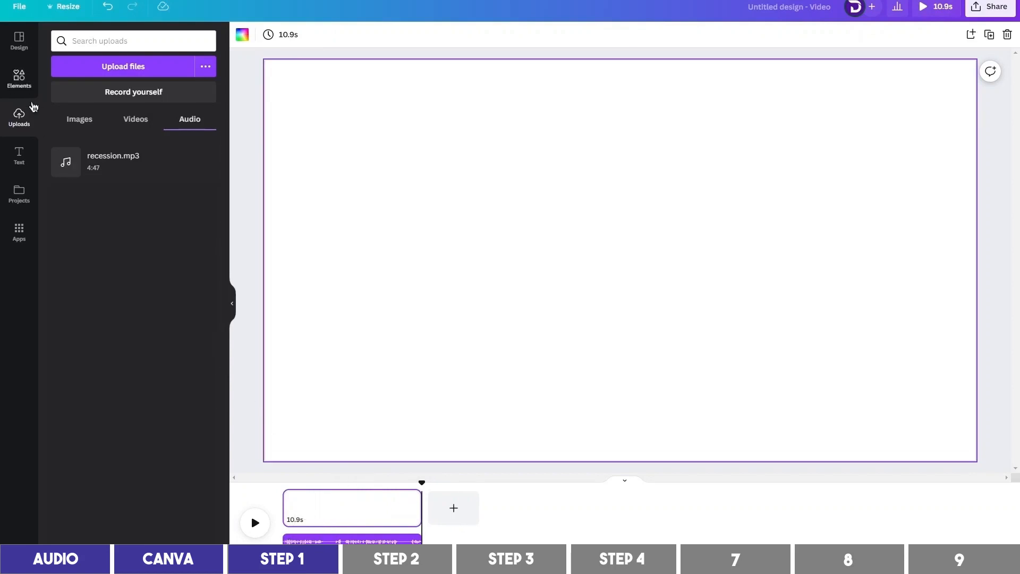
Search Elements for 'recession' and filter the results to stock videos.
{"action": "left_click", "coordinate": [19, 77]}
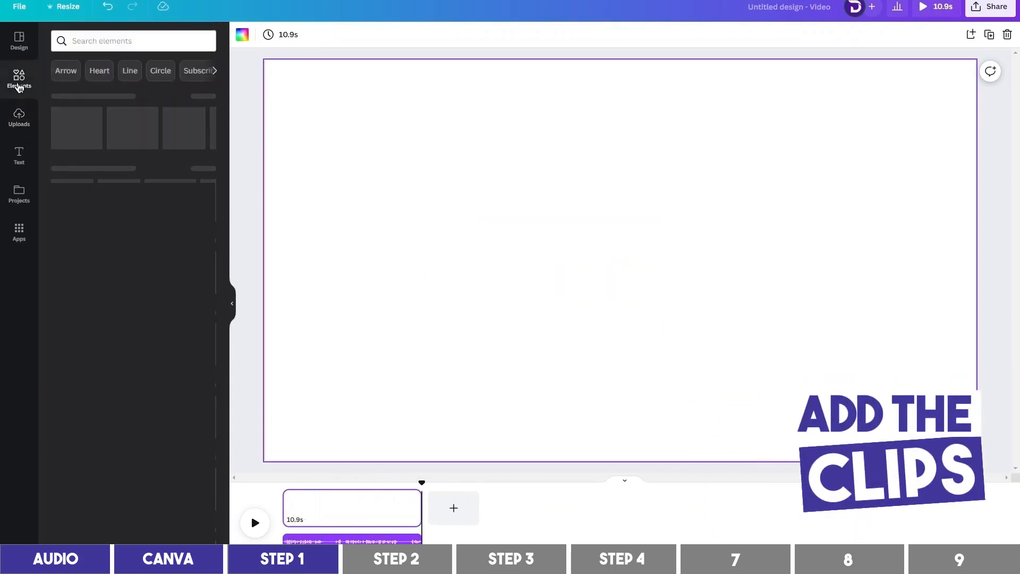
{"action": "left_click", "coordinate": [19, 78]}
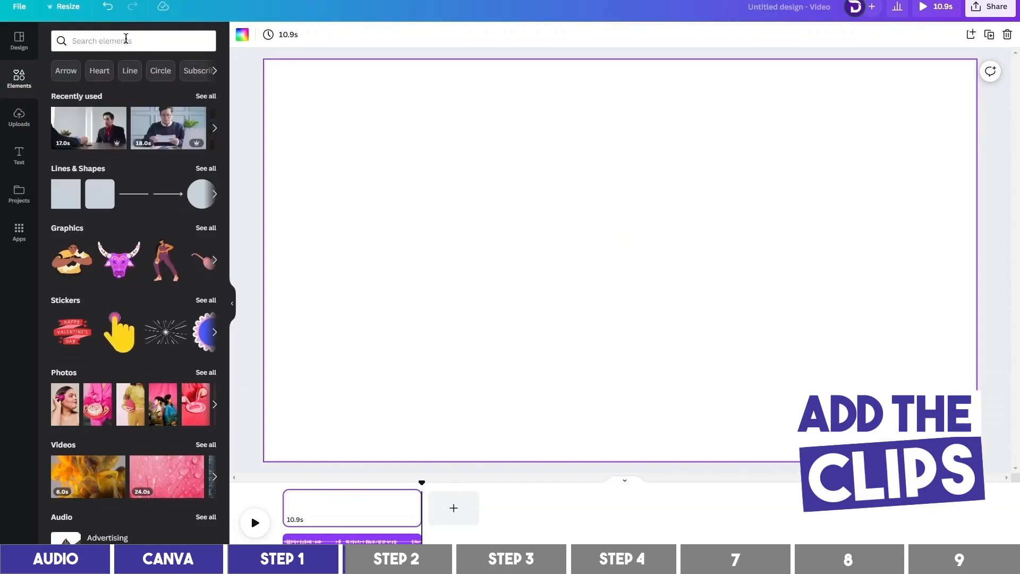
{"action": "type", "text": "re"}
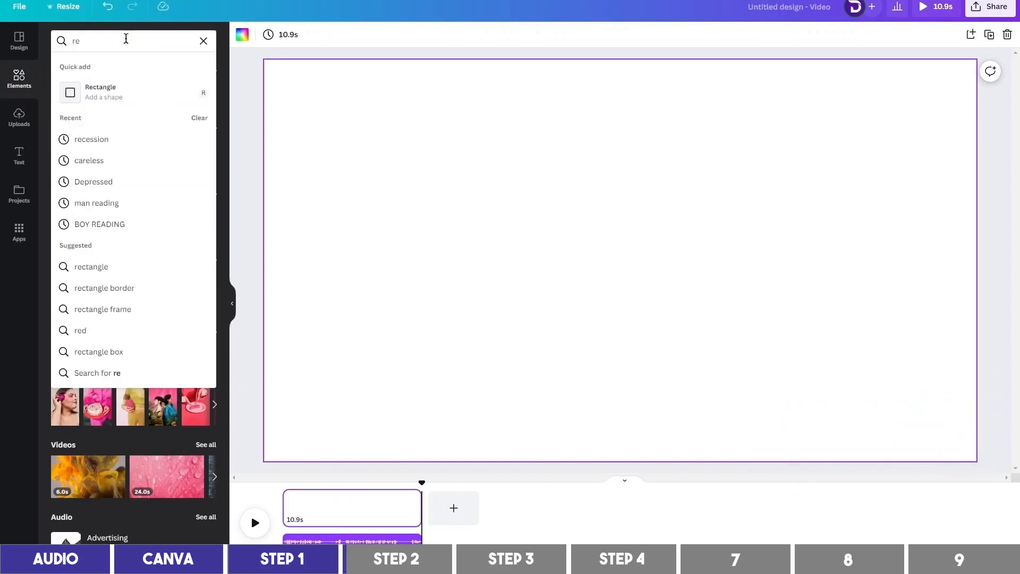
{"action": "left_click", "coordinate": [91, 138]}
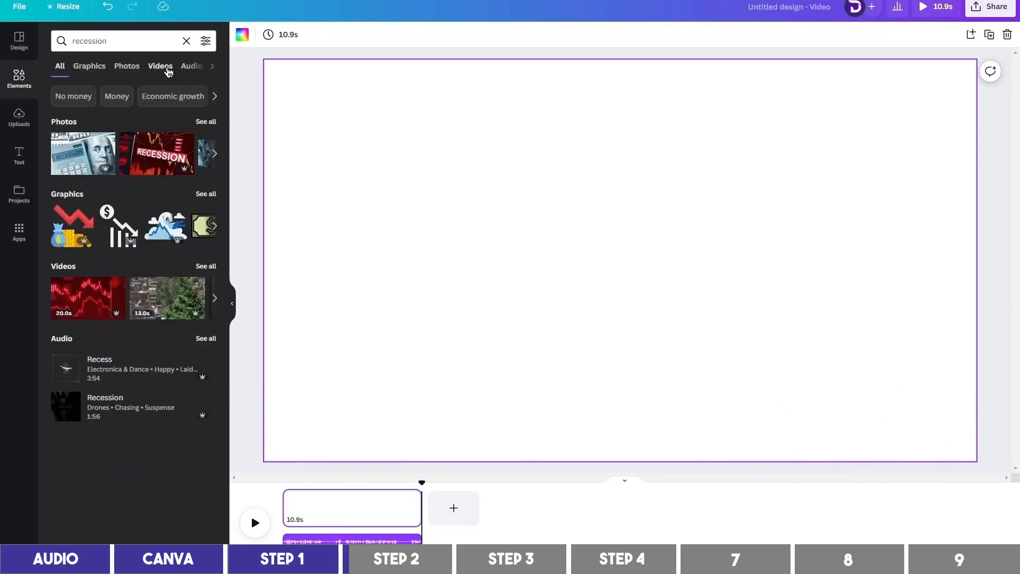
{"action": "left_click", "coordinate": [161, 66]}
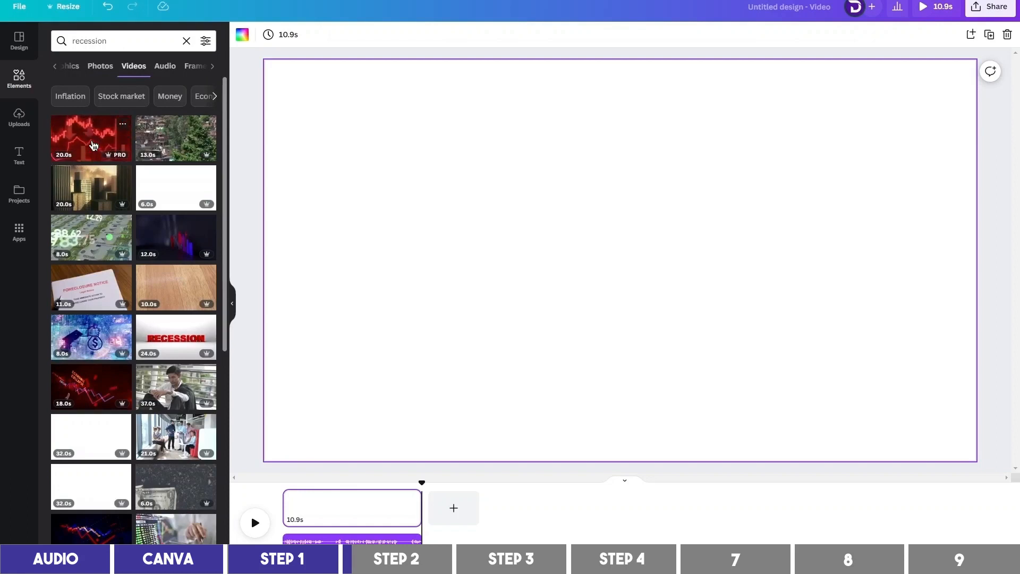
{"action": "mouse_move", "coordinate": [175, 139]}
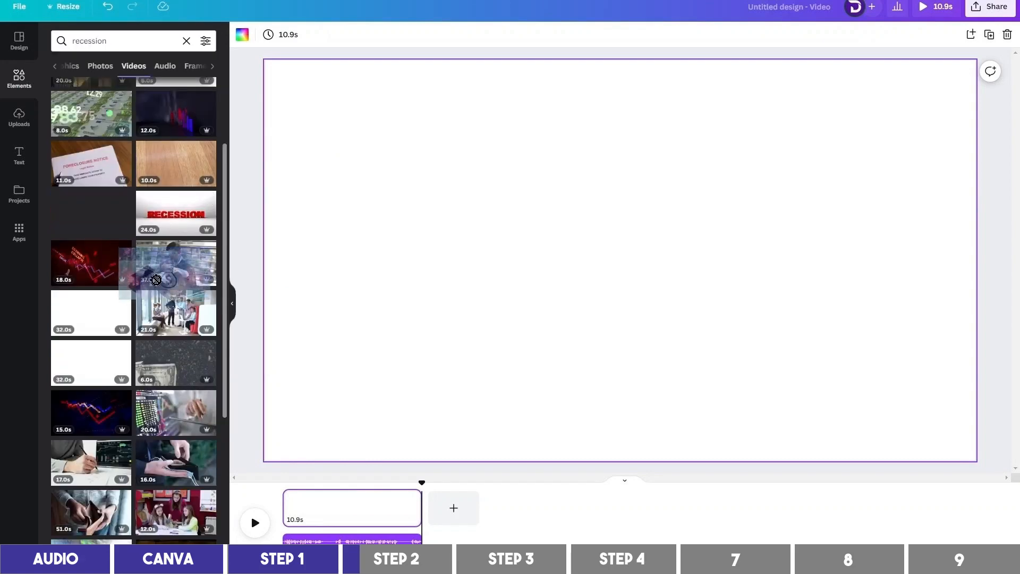
Drop a newspaper-style recession clip onto the first page.
{"action": "left_click_drag", "start_coordinate": [176, 264], "coordinate": [319, 494]}
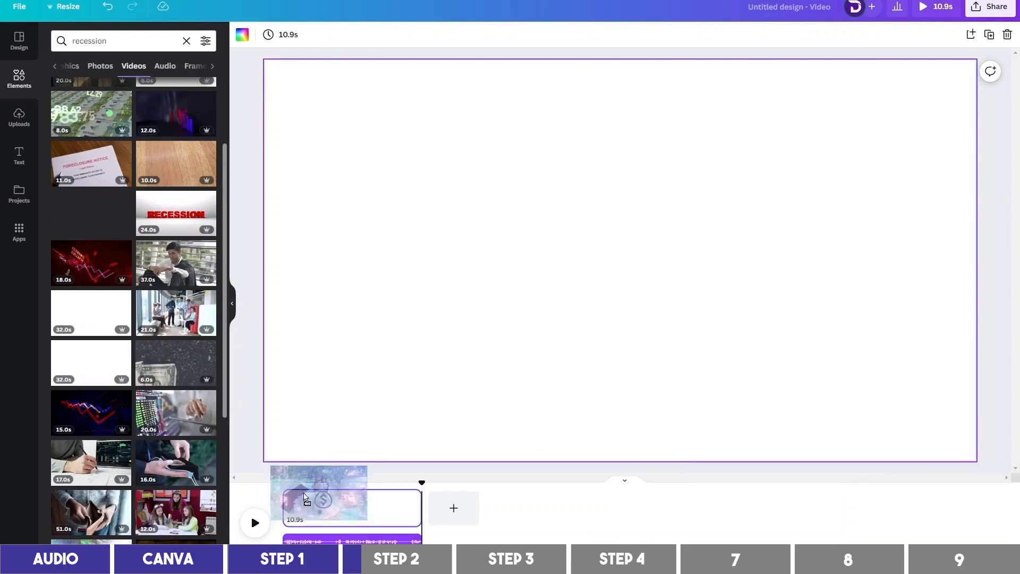
{"action": "left_click", "coordinate": [328, 498]}
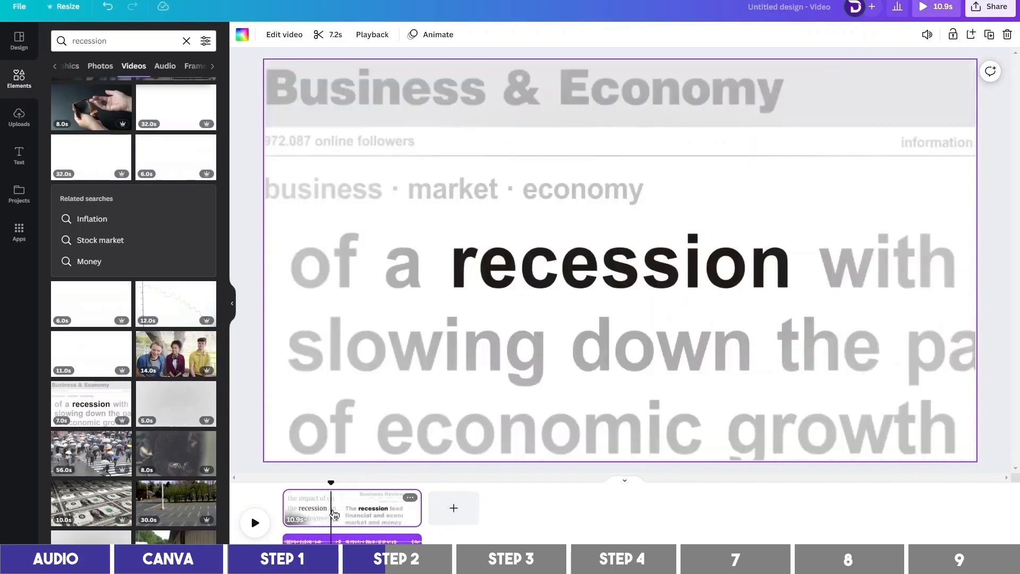
{"action": "mouse_move", "coordinate": [393, 496]}
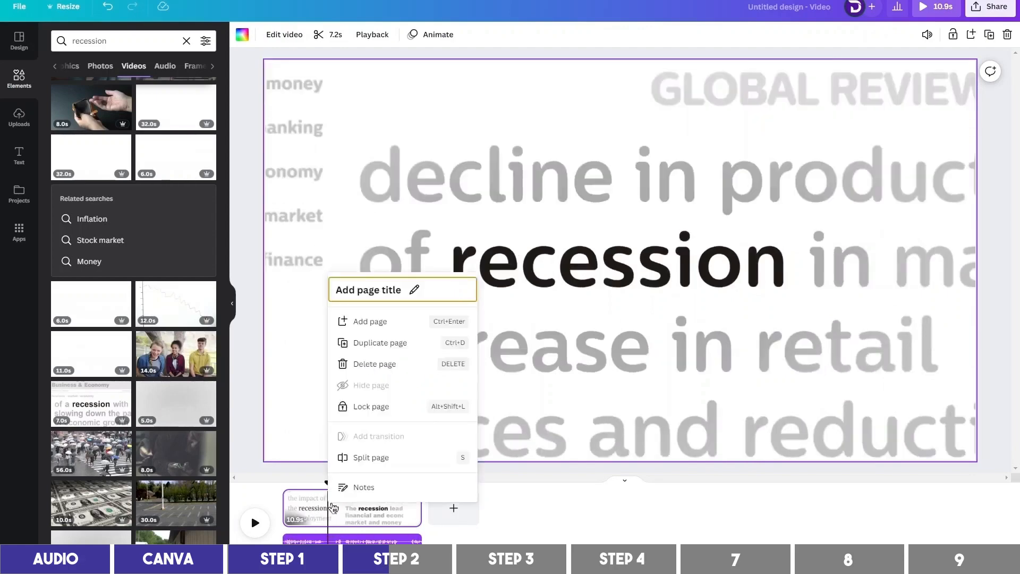
{"action": "mouse_move", "coordinate": [390, 462]}
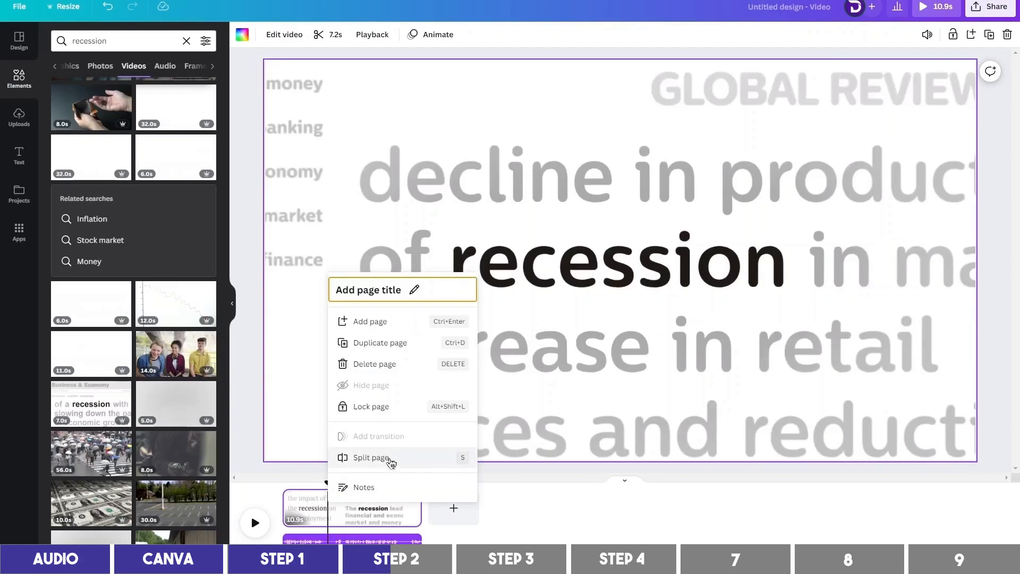
{"action": "mouse_move", "coordinate": [383, 462]}
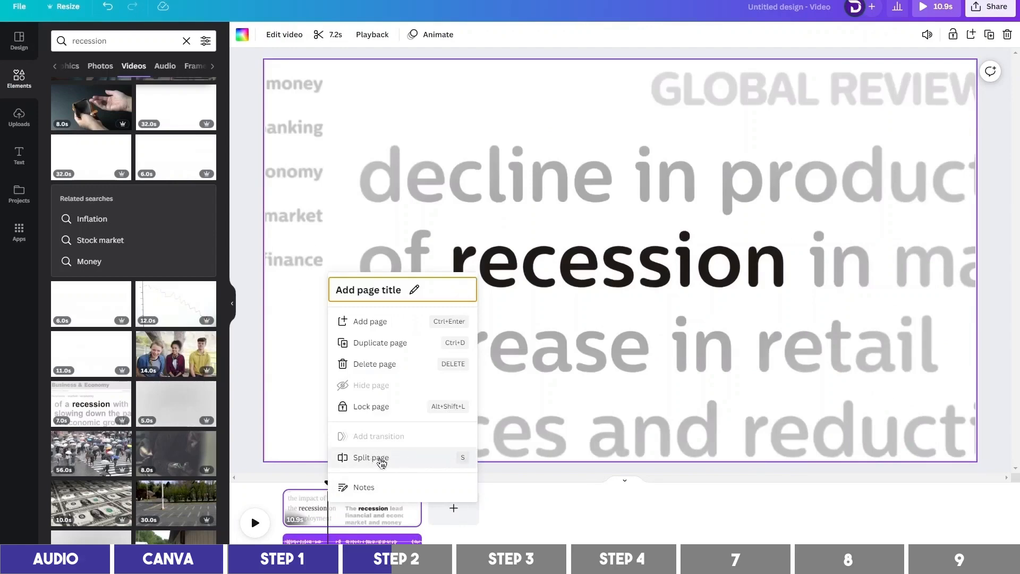
Split the clip's page and add new pages after and between the clips.
{"action": "left_click", "coordinate": [371, 457]}
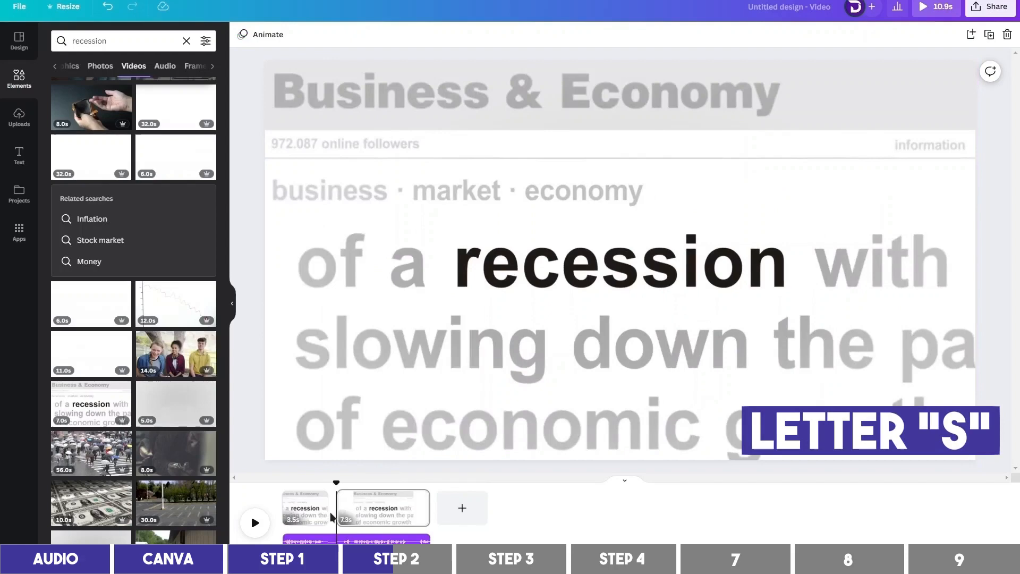
{"action": "scroll", "scroll_direction": "down", "scroll_amount": 3}
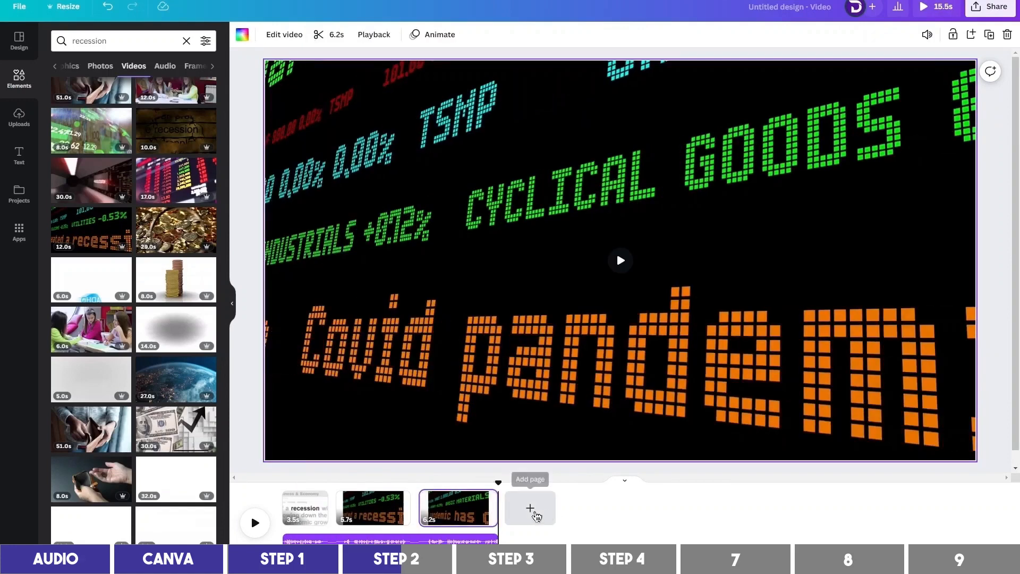
{"action": "left_click", "coordinate": [529, 508]}
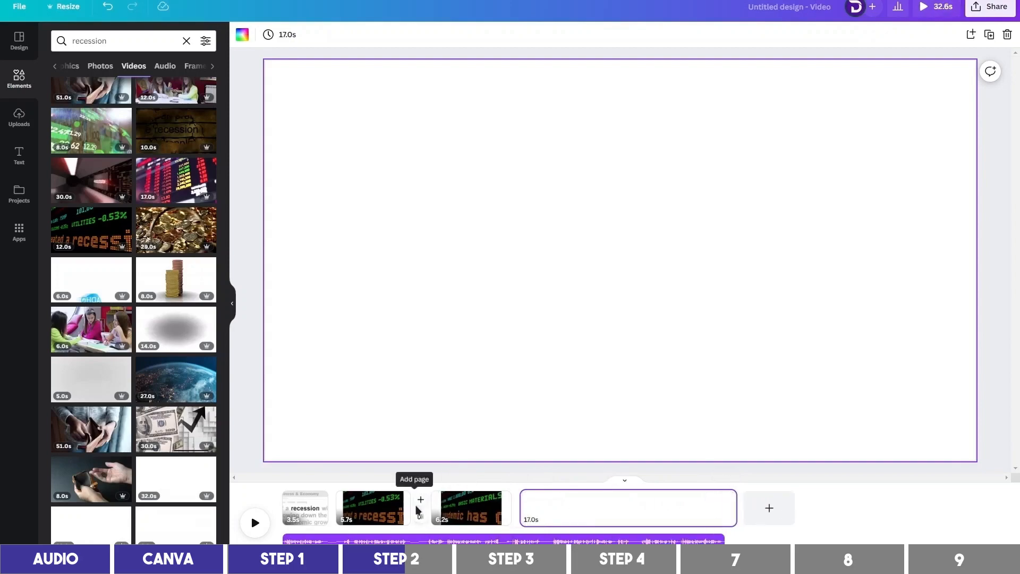
{"action": "left_click", "coordinate": [372, 508]}
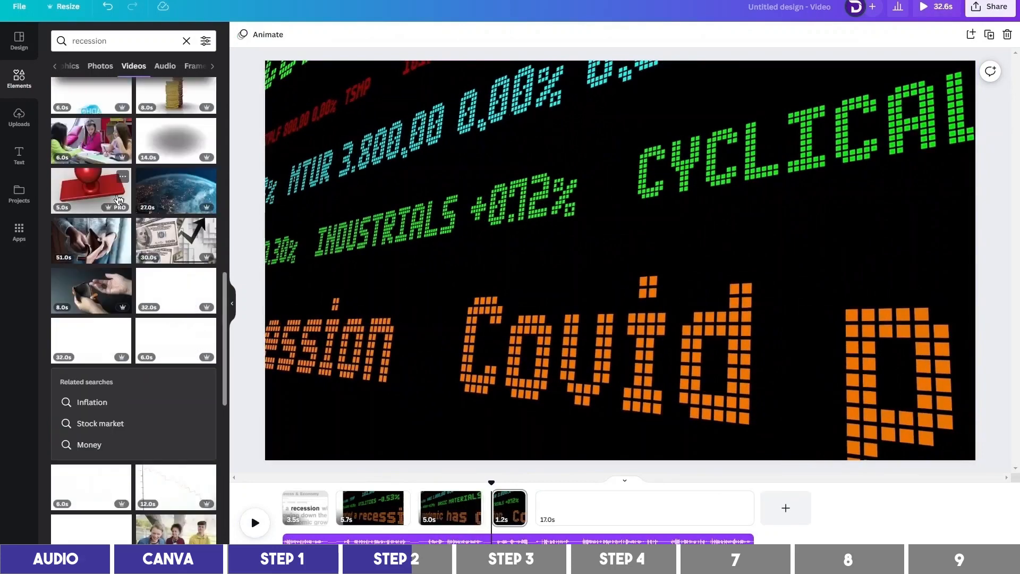
Browse the Money-related stock video results for more footage.
{"action": "scroll", "scroll_direction": "down", "scroll_amount": 3}
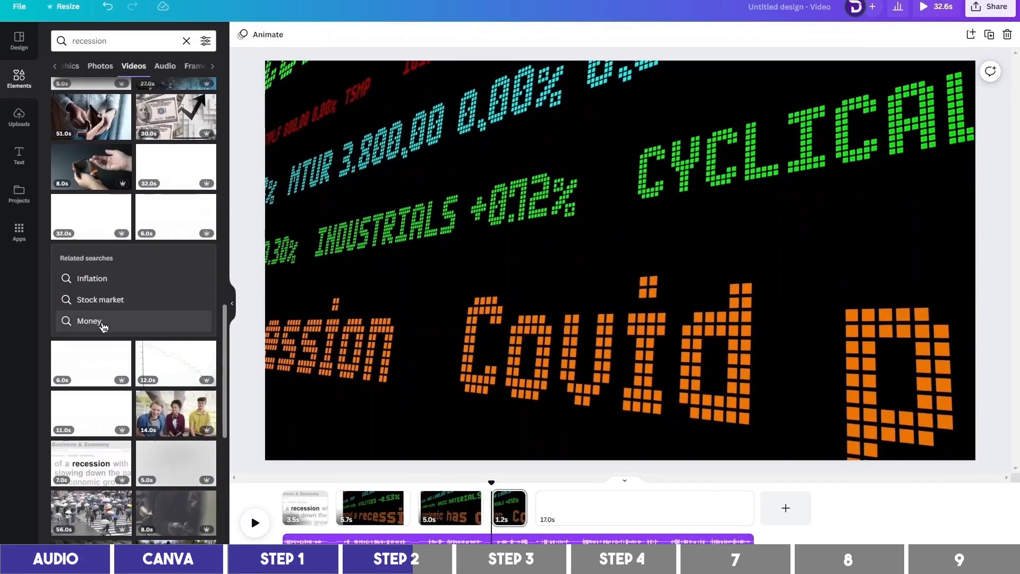
{"action": "left_click", "coordinate": [88, 321]}
{"action": "type", "text": "Watching video"}
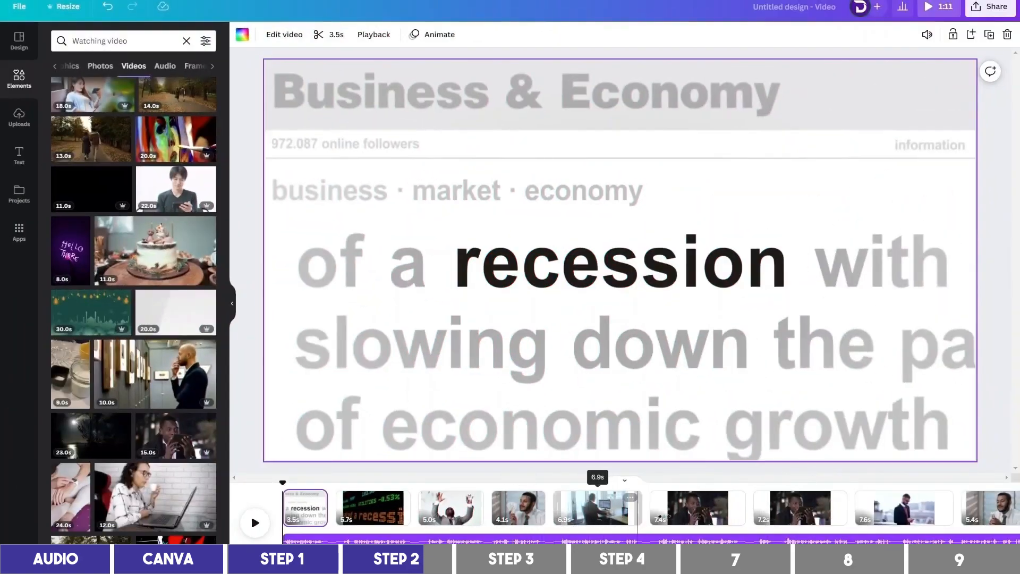
Select the phone-watching clip's page and preview the video from there.
{"action": "left_click", "coordinate": [697, 508]}
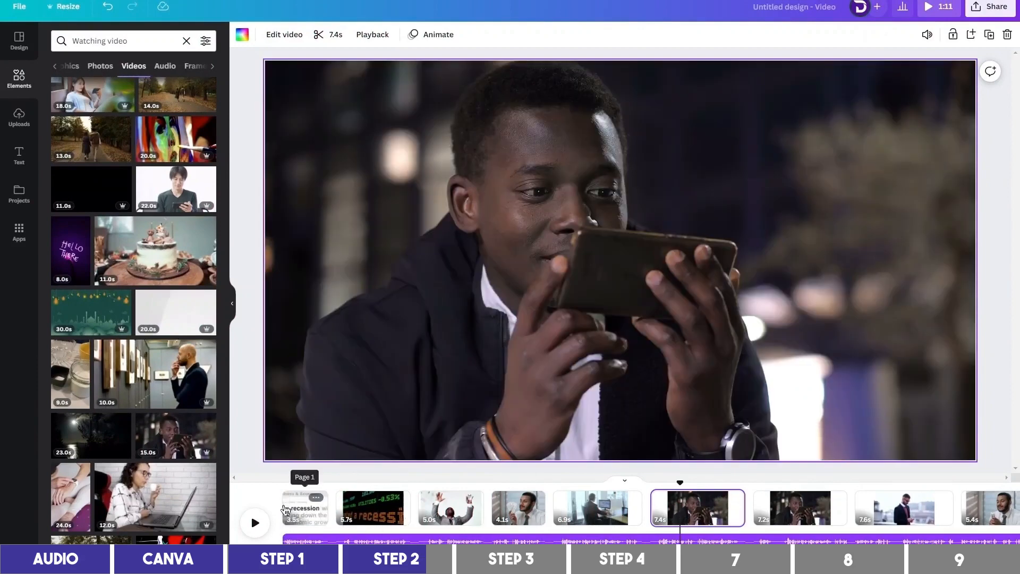
{"action": "left_click", "coordinate": [305, 508]}
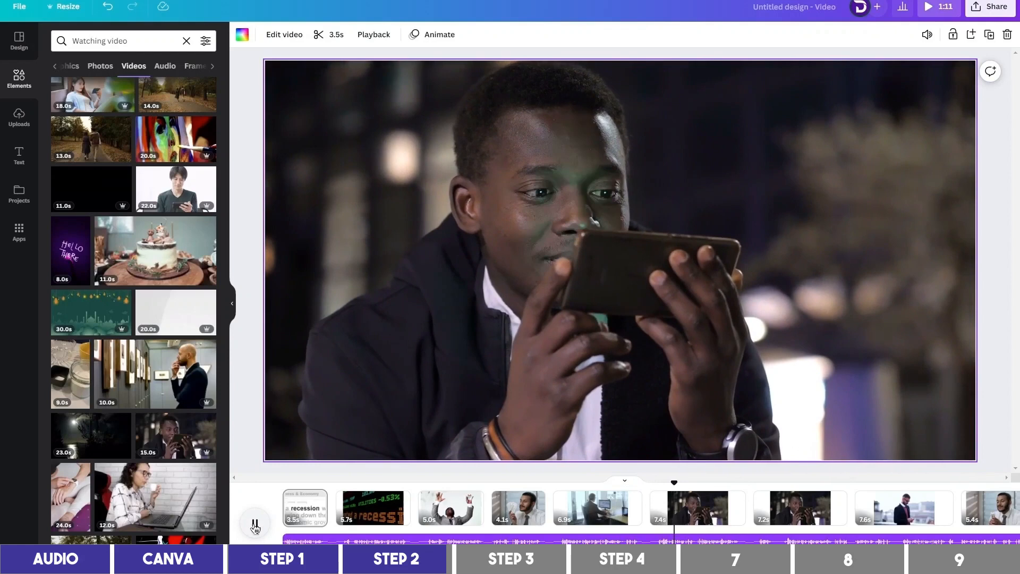
{"action": "left_click", "coordinate": [254, 523]}
{"action": "type", "text": "recession"}
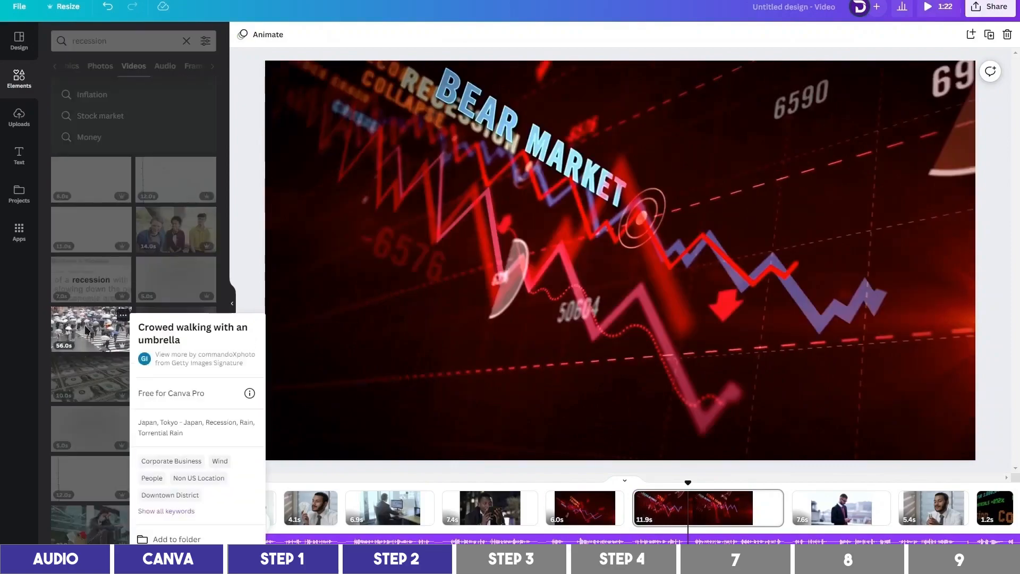
Select a later page and preview the added falling-chart clips.
{"action": "left_click", "coordinate": [688, 508]}
{"action": "type", "text": "Working on laptop"}
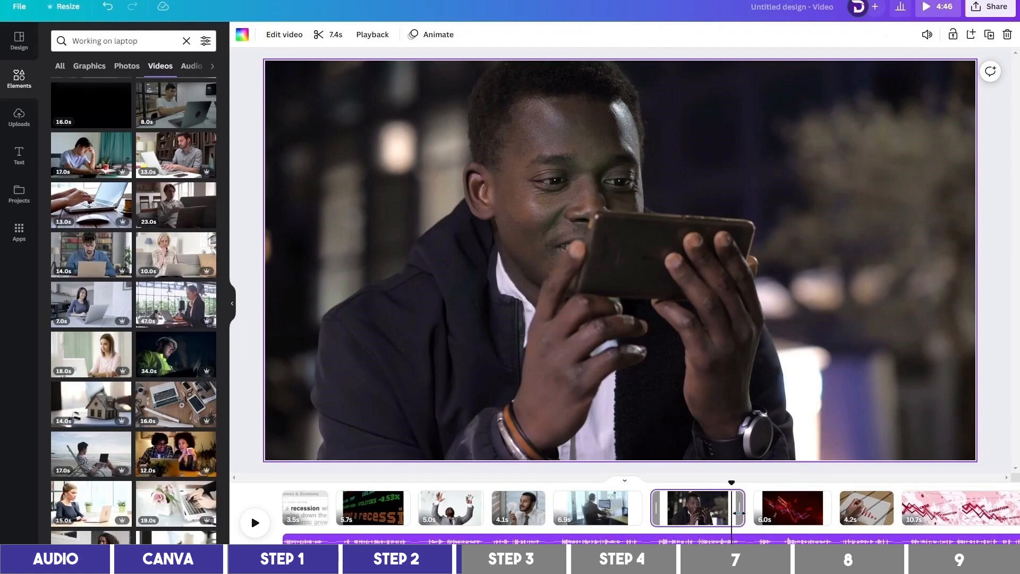
{"action": "left_click", "coordinate": [254, 523]}
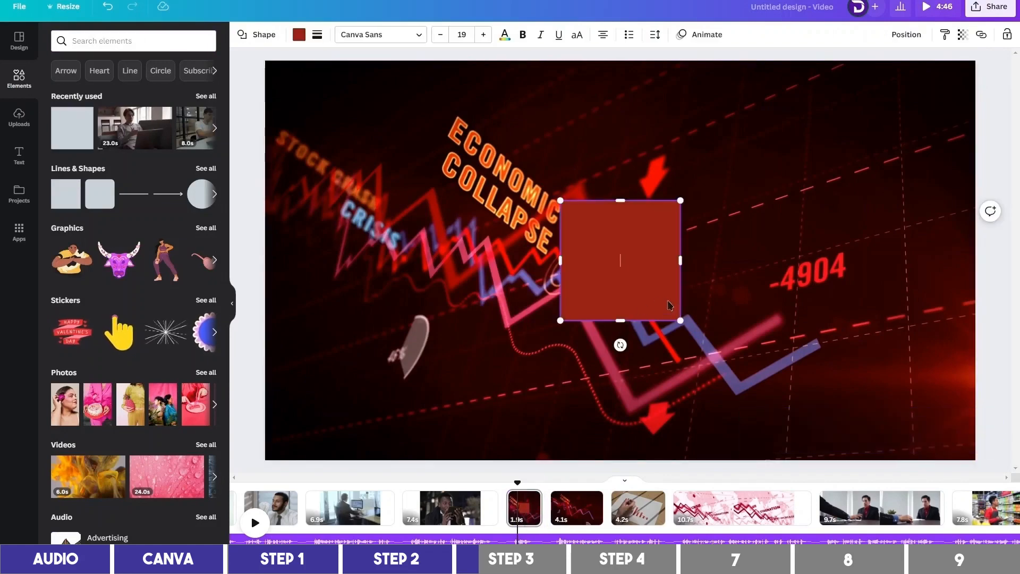
Stretch the square to fill the page and set its colour to black.
{"action": "left_click_drag", "start_coordinate": [681, 320], "coordinate": [816, 396]}
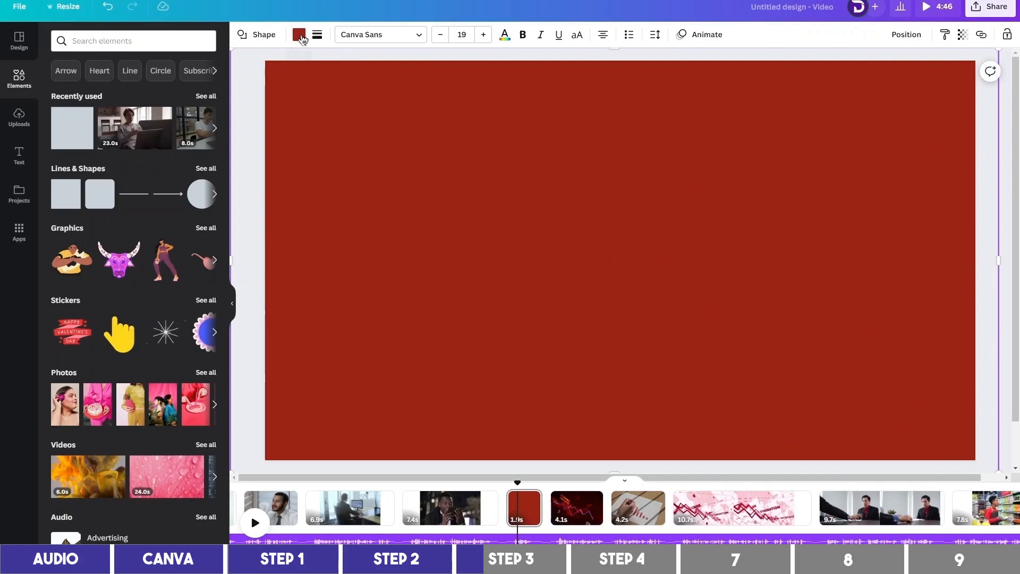
{"action": "left_click", "coordinate": [299, 34]}
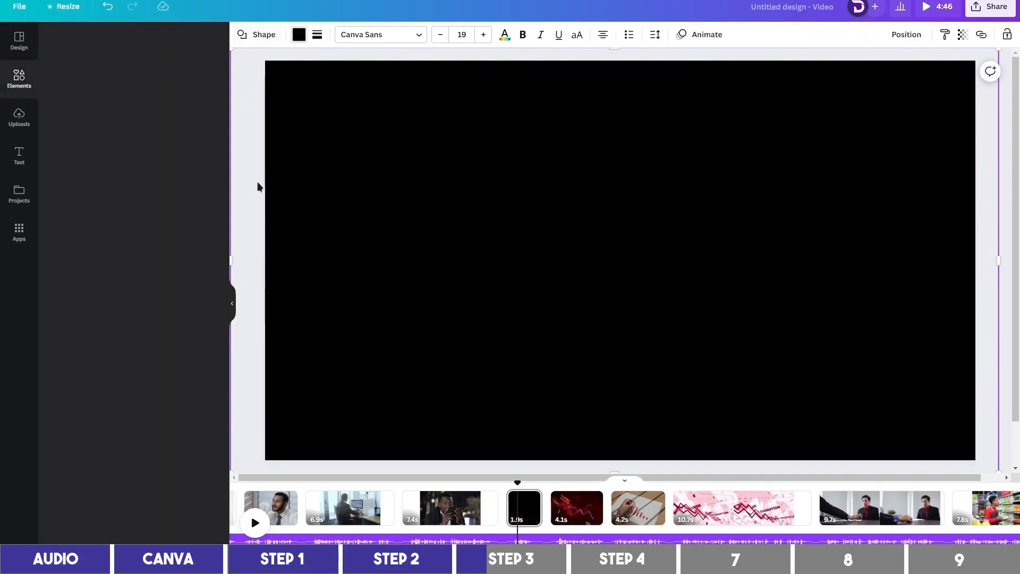
{"action": "left_click", "coordinate": [20, 78]}
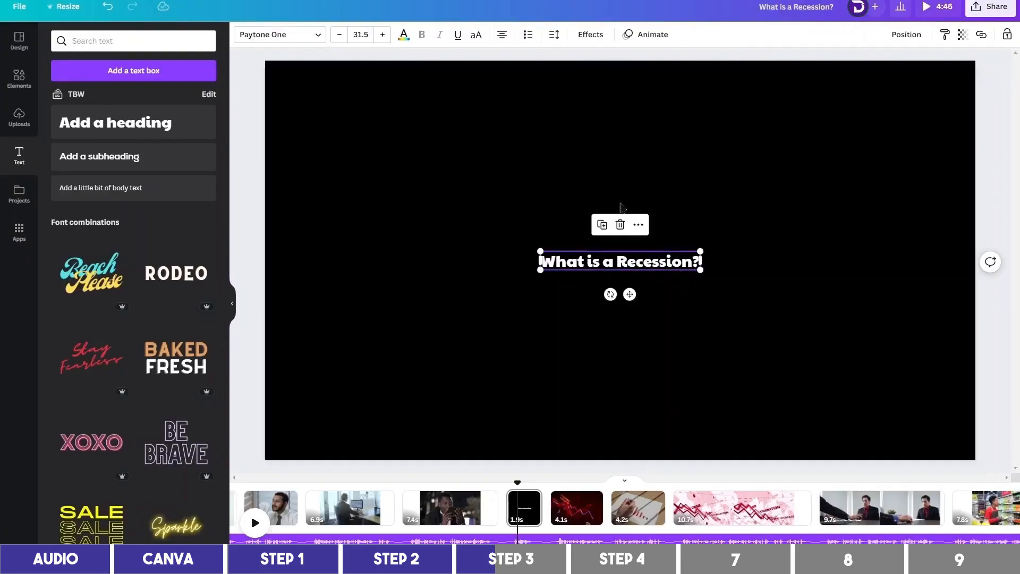
Set the heading in League Spartan all-caps and enlarge it across the page, centred.
{"action": "left_click", "coordinate": [276, 34]}
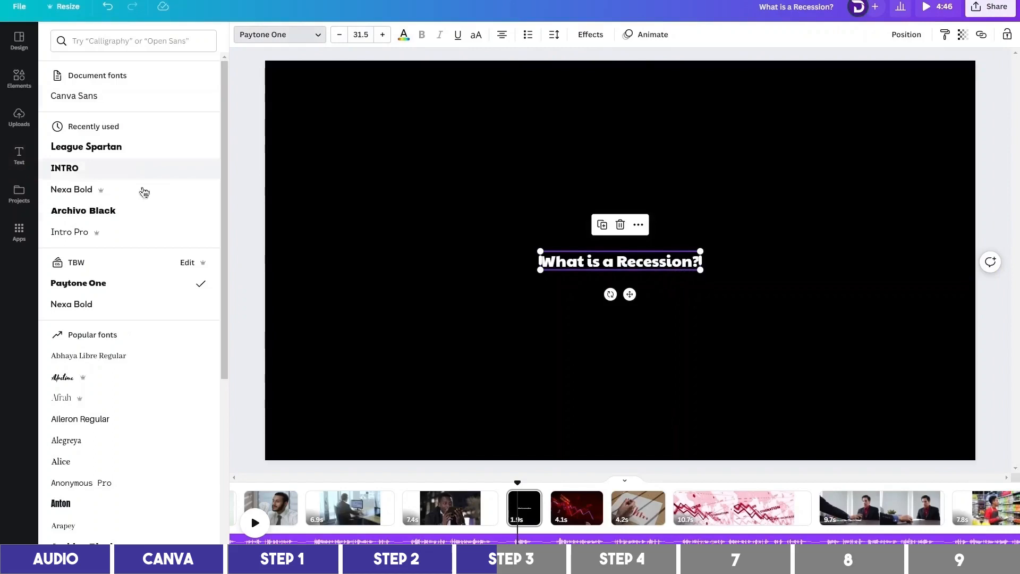
{"action": "left_click", "coordinate": [86, 146]}
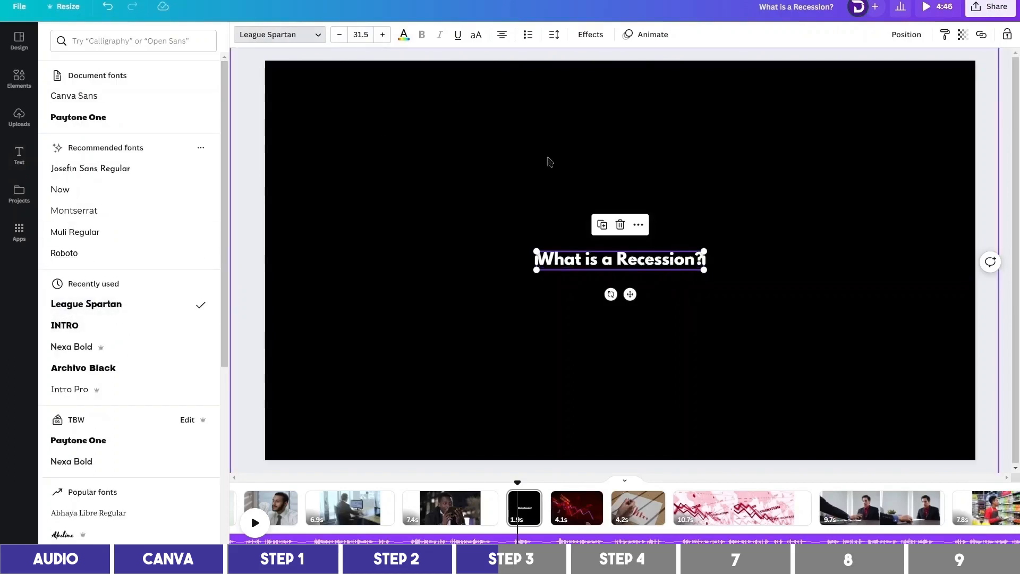
{"action": "left_click", "coordinate": [476, 34]}
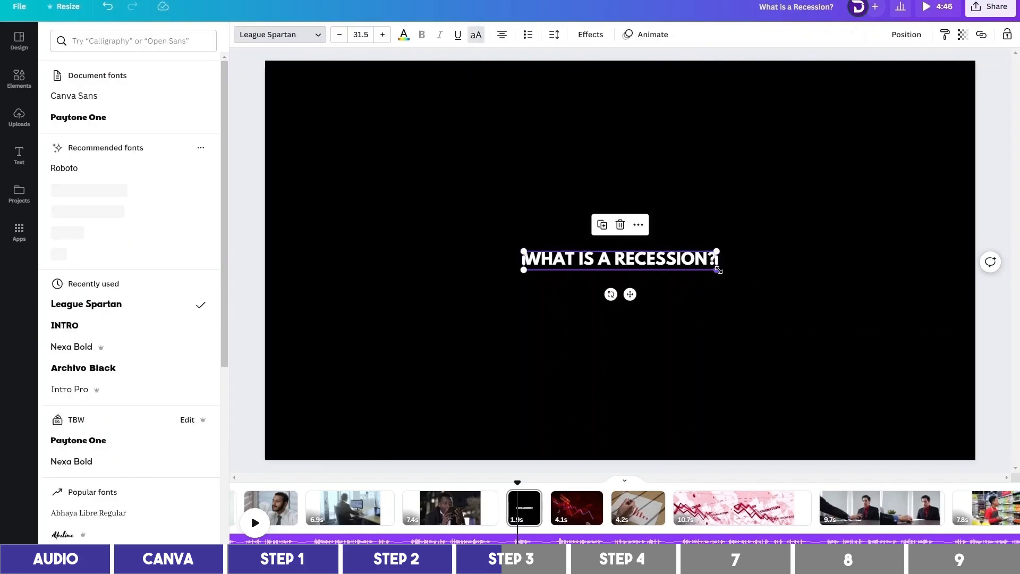
{"action": "left_click_drag", "start_coordinate": [719, 269], "coordinate": [859, 282]}
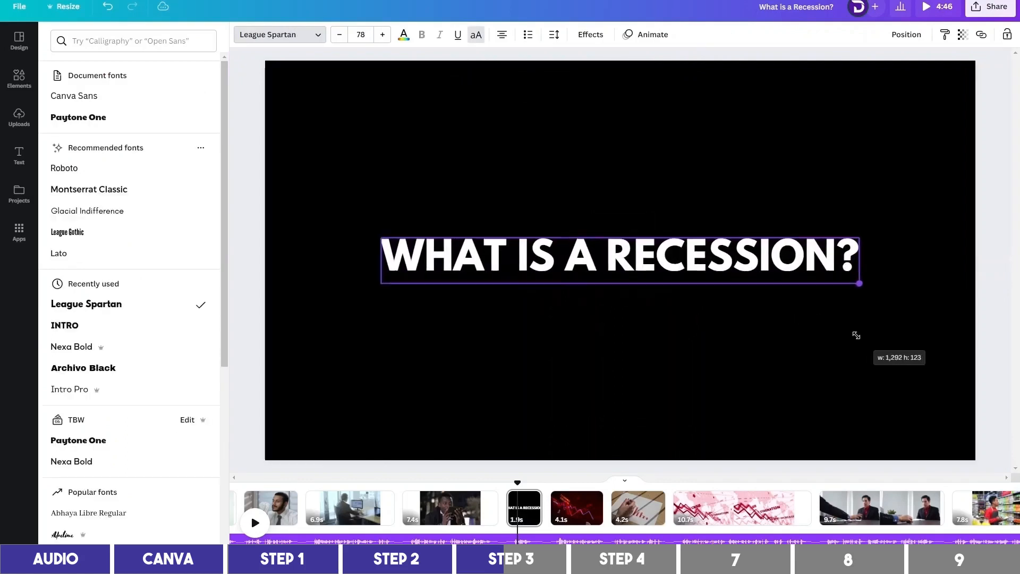
{"action": "left_click_drag", "start_coordinate": [858, 283], "coordinate": [854, 282]}
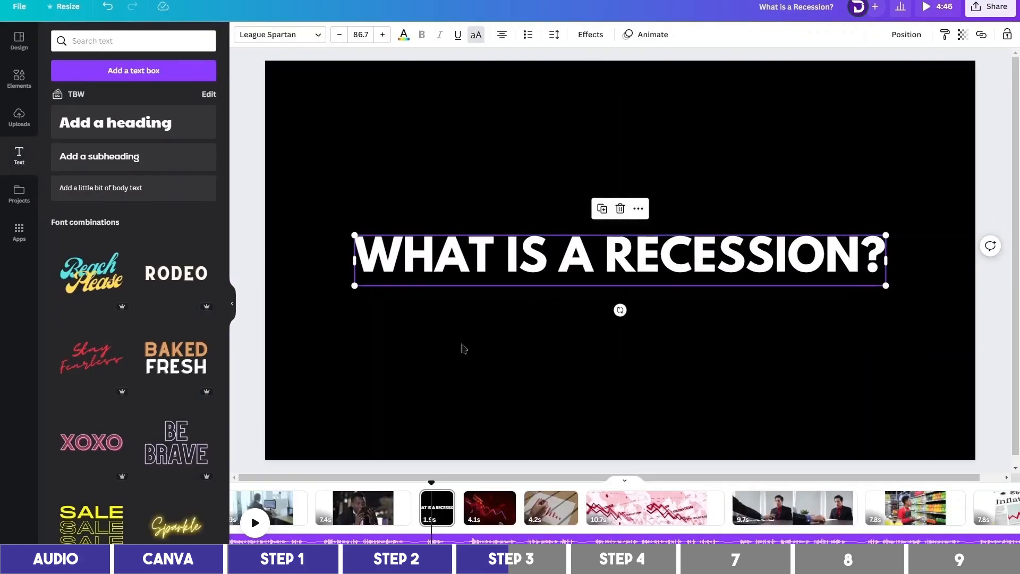
Apply the Ascend text animation to the heading and browse page animations.
{"action": "left_click", "coordinate": [651, 34]}
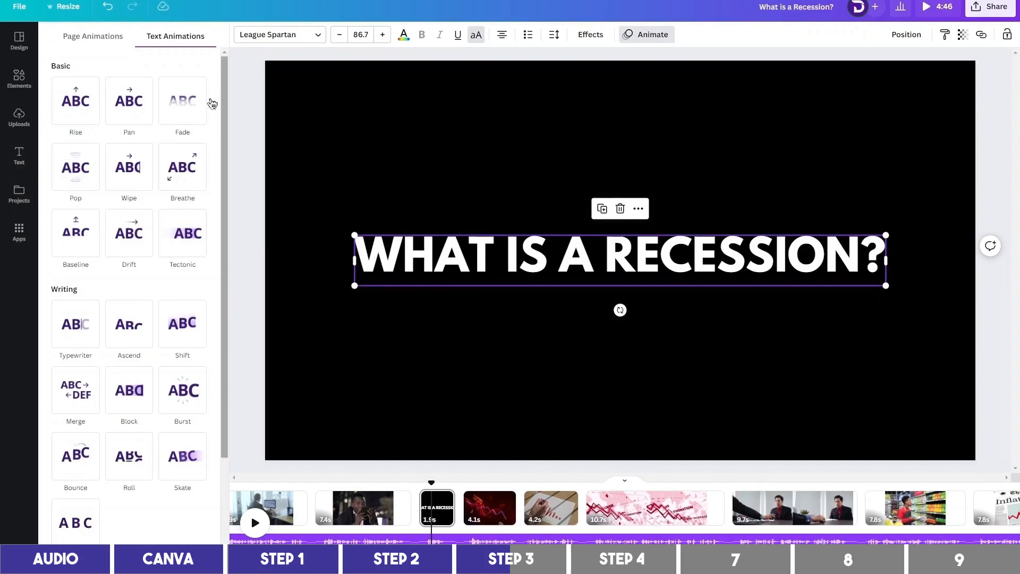
{"action": "mouse_move", "coordinate": [129, 101]}
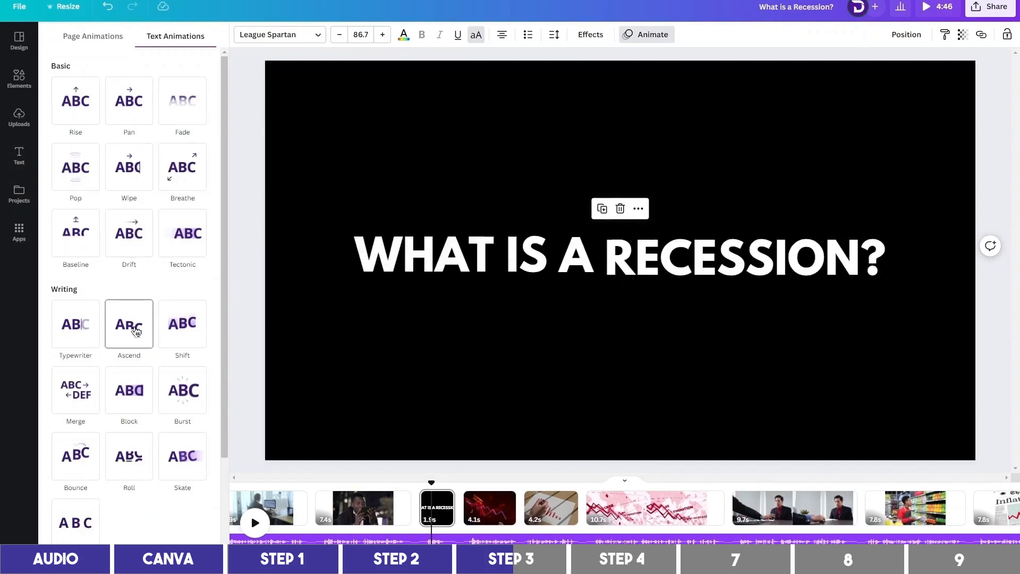
{"action": "left_click", "coordinate": [128, 324]}
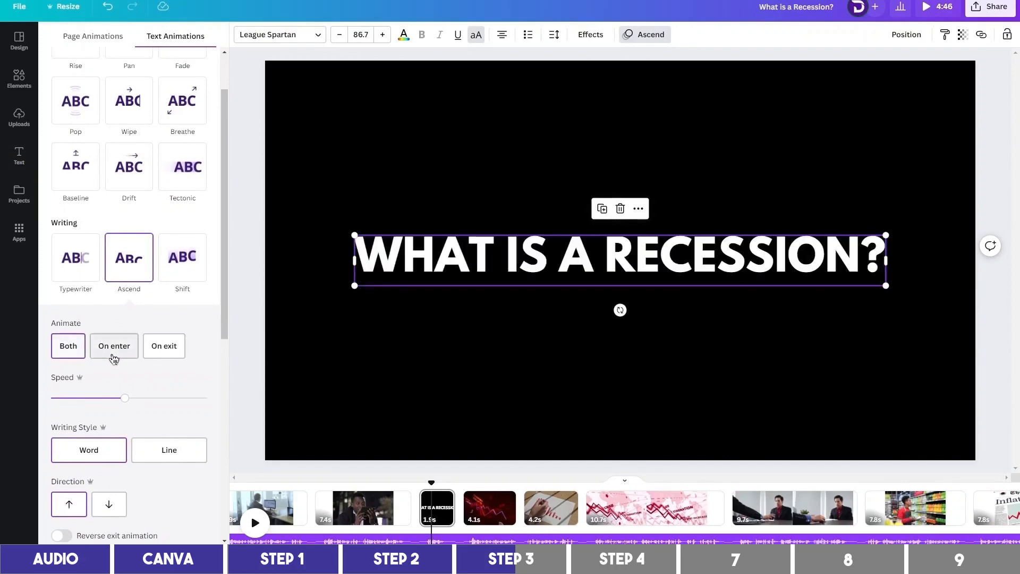
{"action": "mouse_move", "coordinate": [145, 430]}
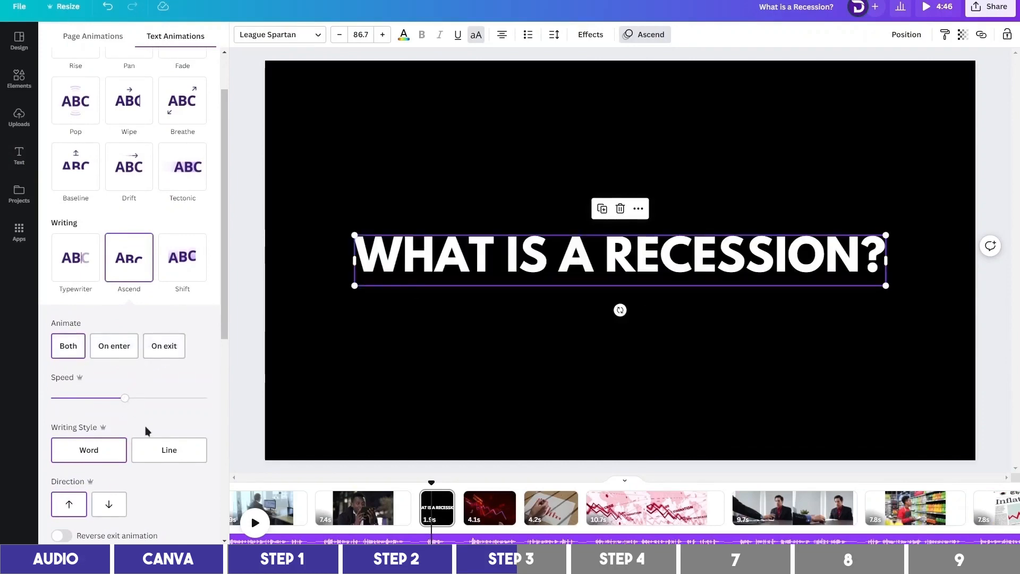
{"action": "left_click", "coordinate": [362, 508]}
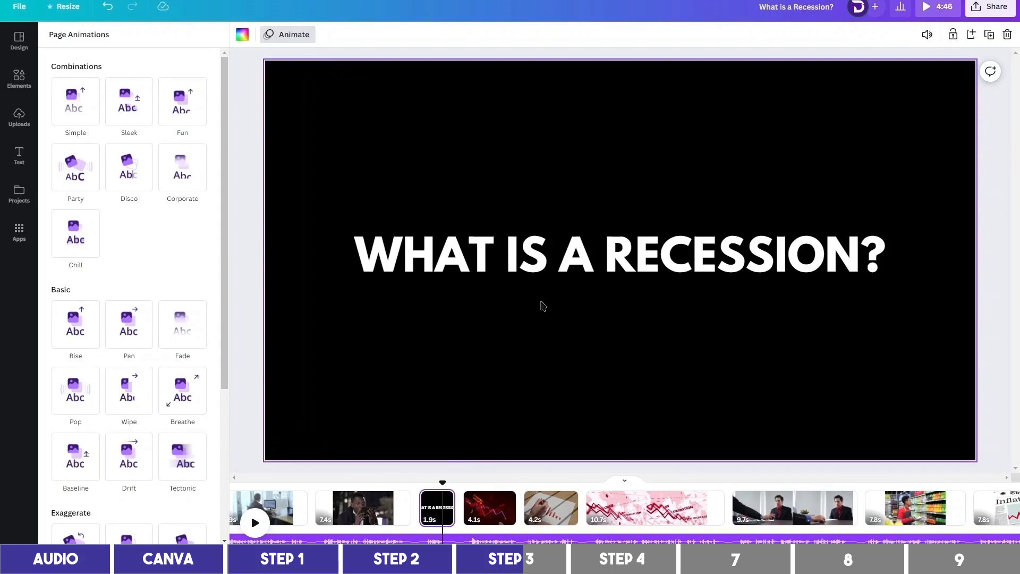
Check the heading's animation, then scroll the timeline to page 25 of the video.
{"action": "left_click", "coordinate": [618, 254]}
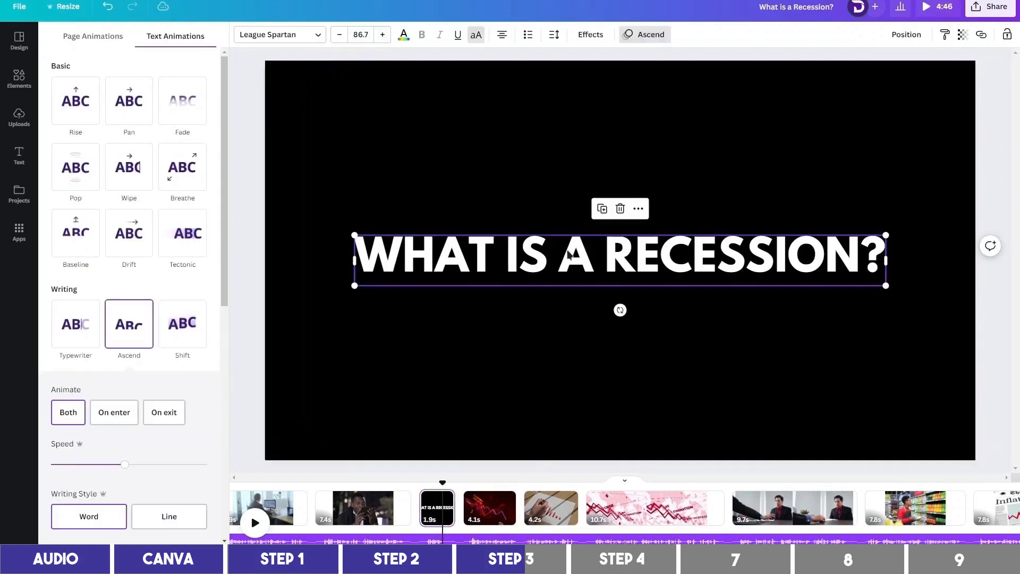
{"action": "mouse_move", "coordinate": [534, 437]}
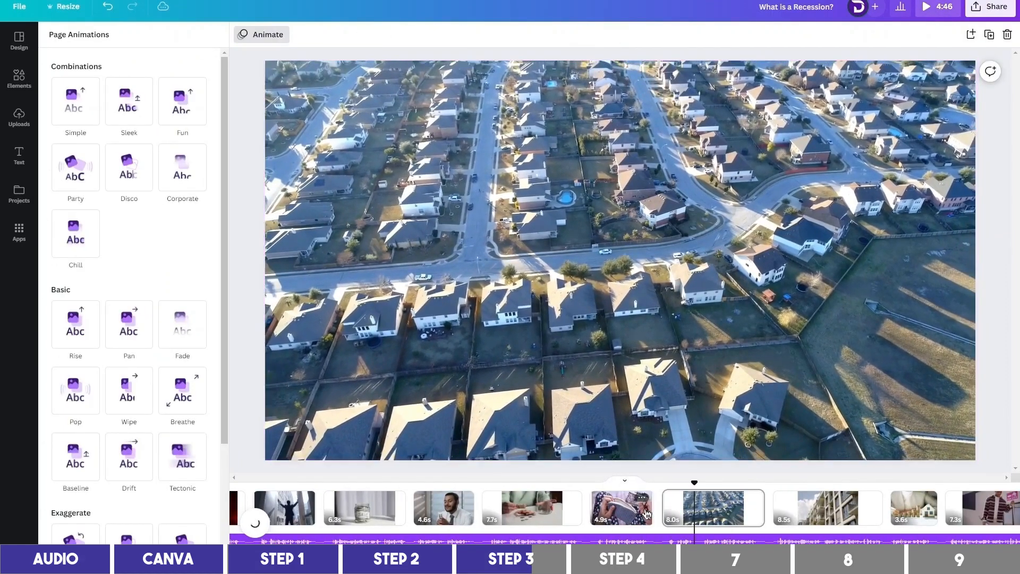
{"action": "left_click", "coordinate": [20, 156]}
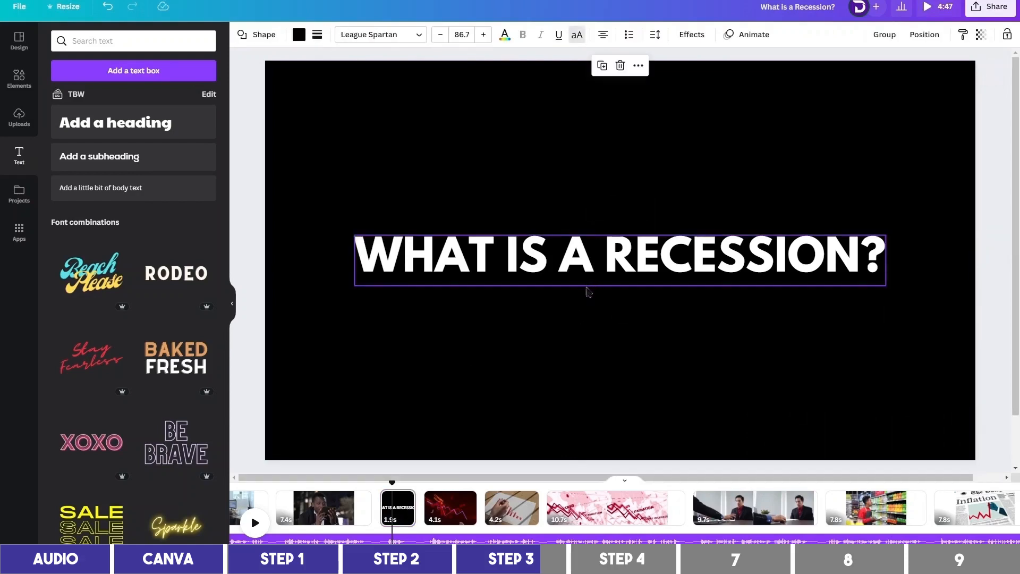
{"action": "mouse_move", "coordinate": [600, 308]}
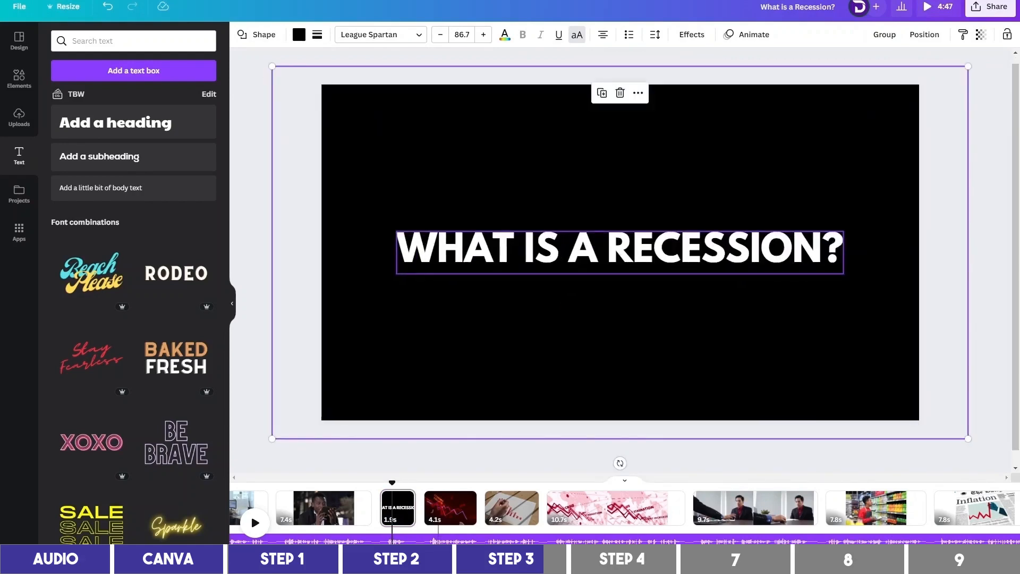
{"action": "right_click", "coordinate": [618, 251]}
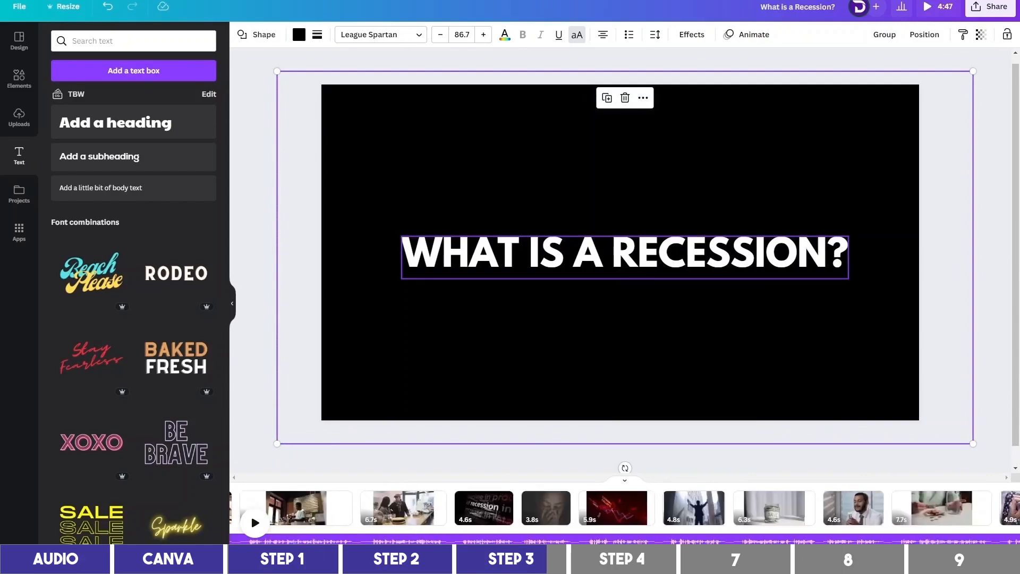
{"action": "scroll", "scroll_direction": "right", "scroll_amount": 3}
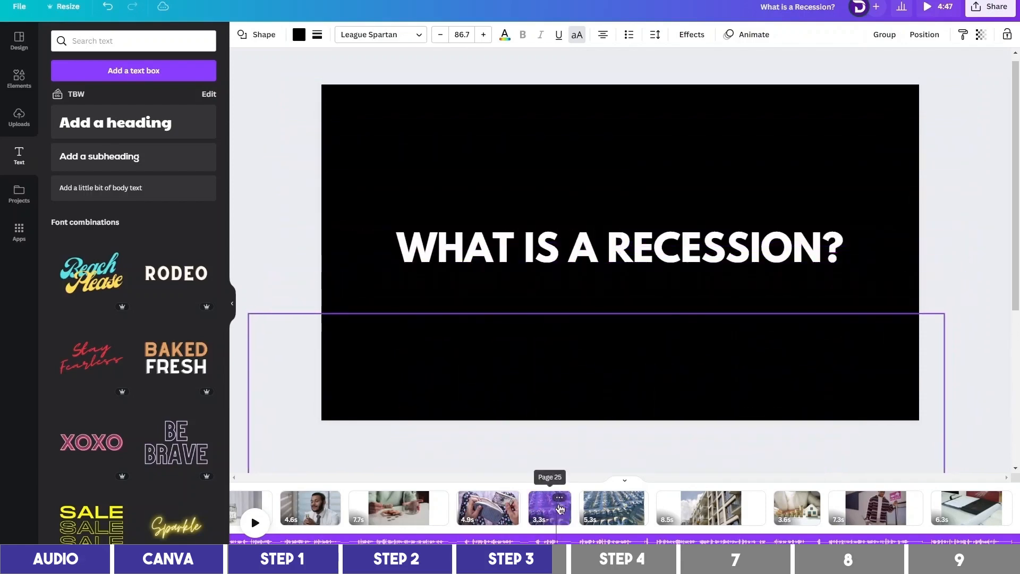
{"action": "left_click", "coordinate": [620, 249]}
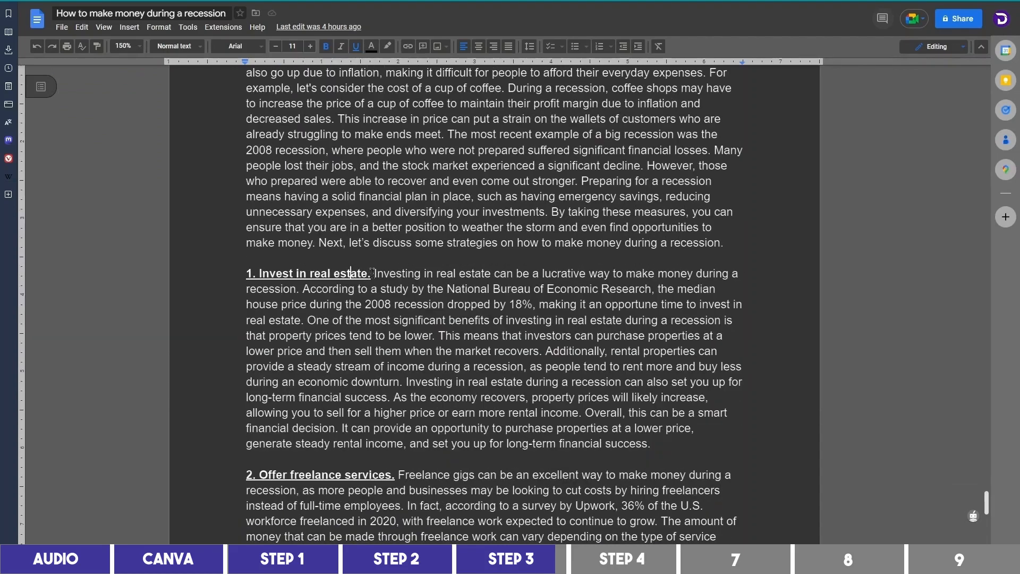
Return from Google Docs to the Canva recession video design.
{"action": "left_click", "coordinate": [167, 558]}
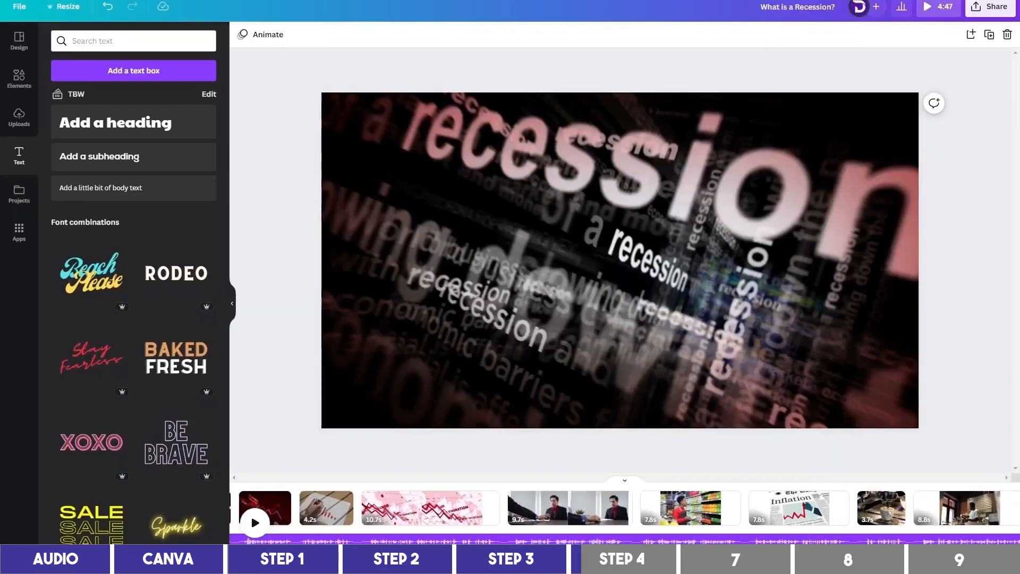
Stretch the red rectangle over the whole crisis-chart page and recolour it black.
{"action": "scroll", "scroll_direction": "left", "scroll_amount": 3}
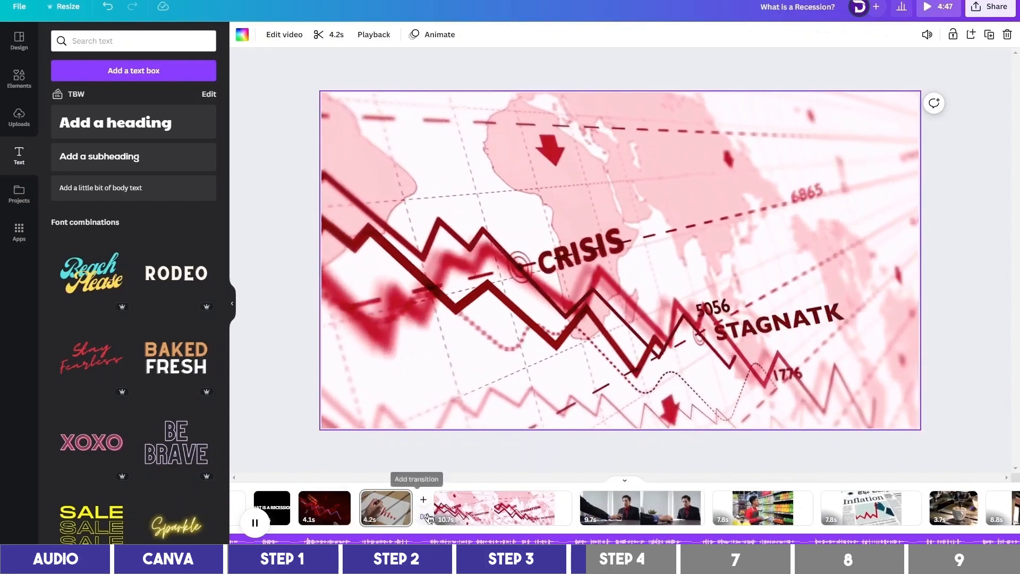
{"action": "left_click", "coordinate": [488, 508]}
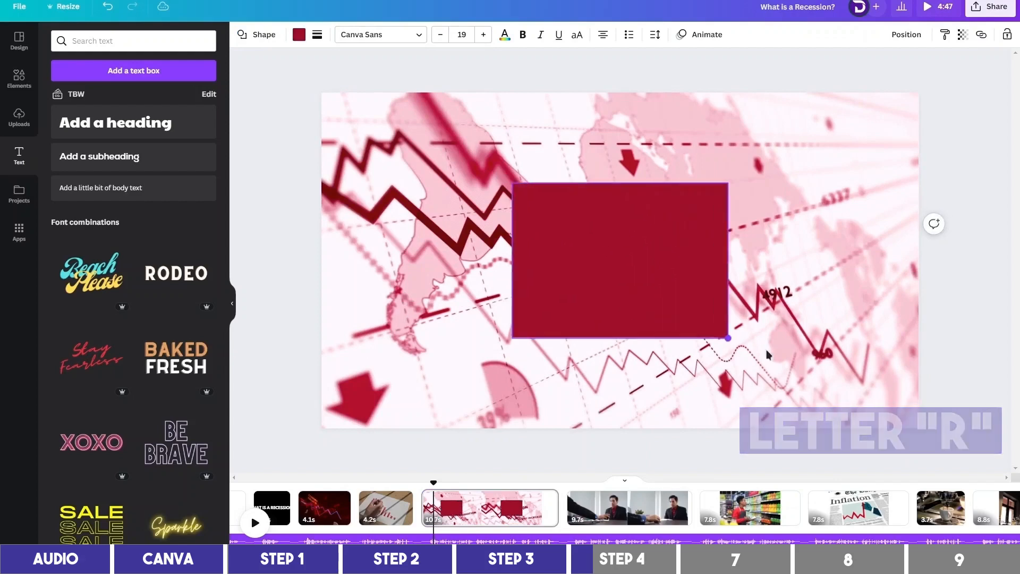
{"action": "left_click_drag", "start_coordinate": [726, 337], "coordinate": [932, 439]}
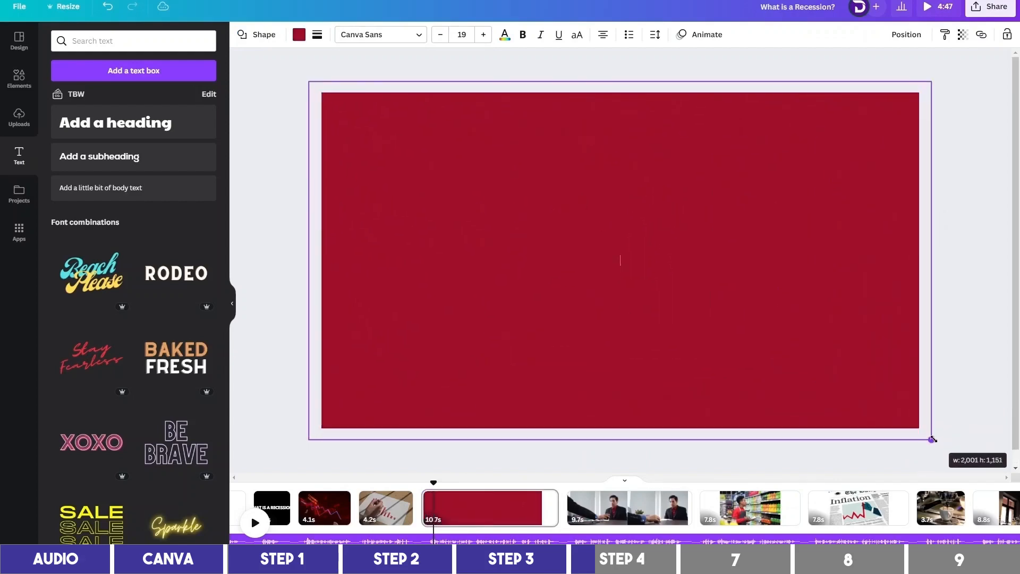
{"action": "left_click", "coordinate": [298, 34]}
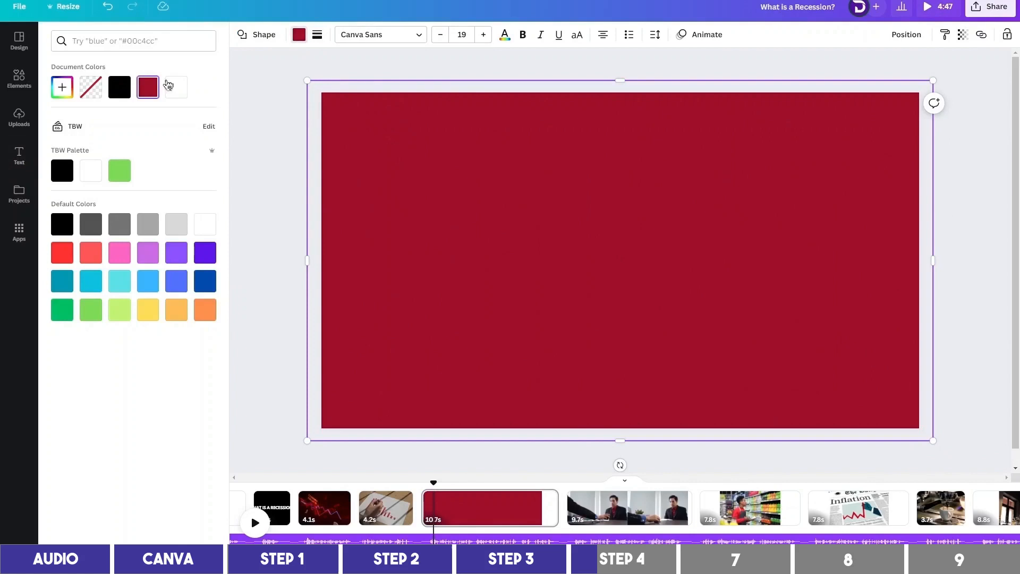
{"action": "left_click", "coordinate": [119, 87]}
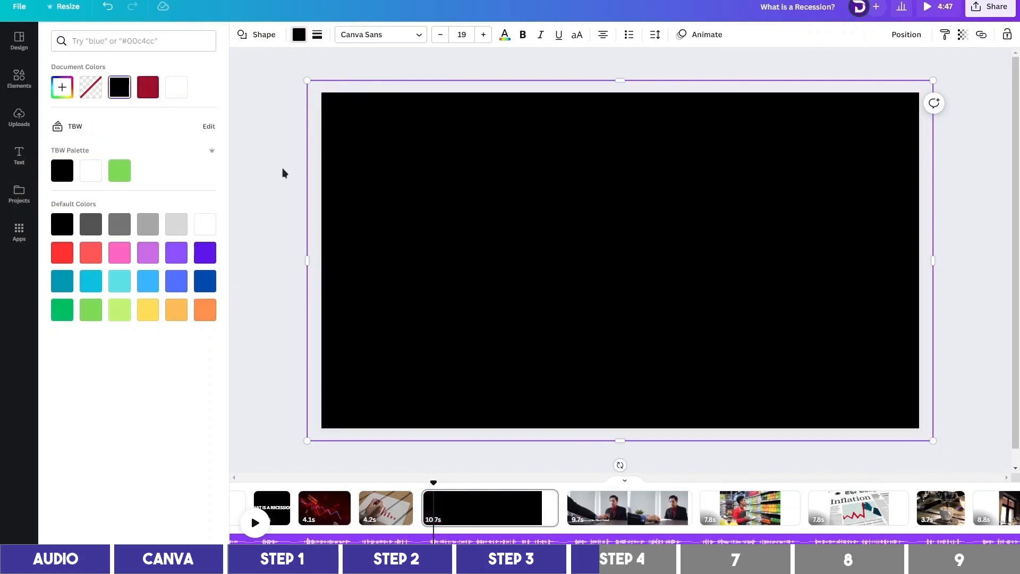
{"action": "left_click", "coordinate": [19, 156]}
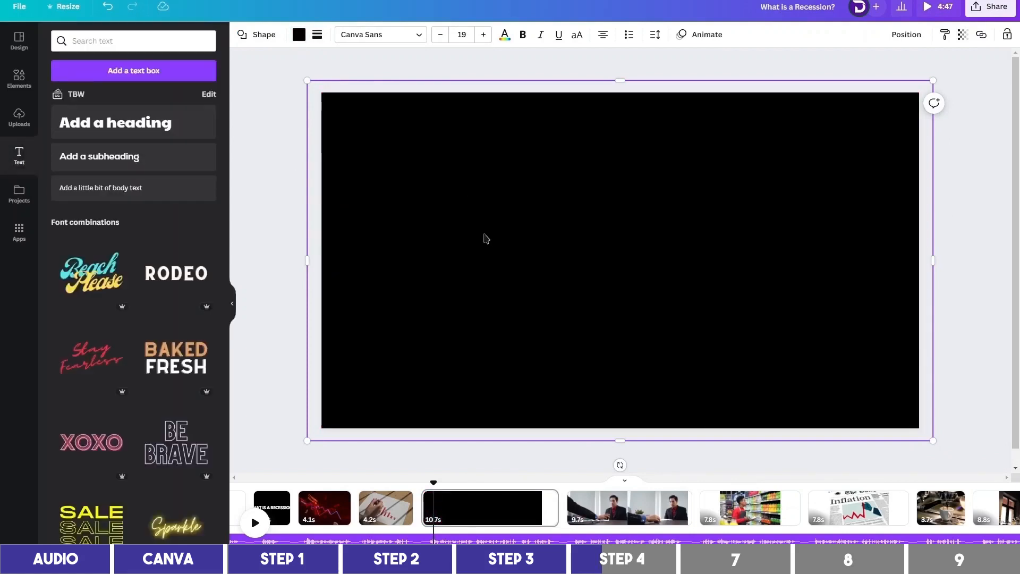
Add a heading reading 'A recession is a significant decline in economic activity...' and narrow its box.
{"action": "left_click", "coordinate": [115, 122]}
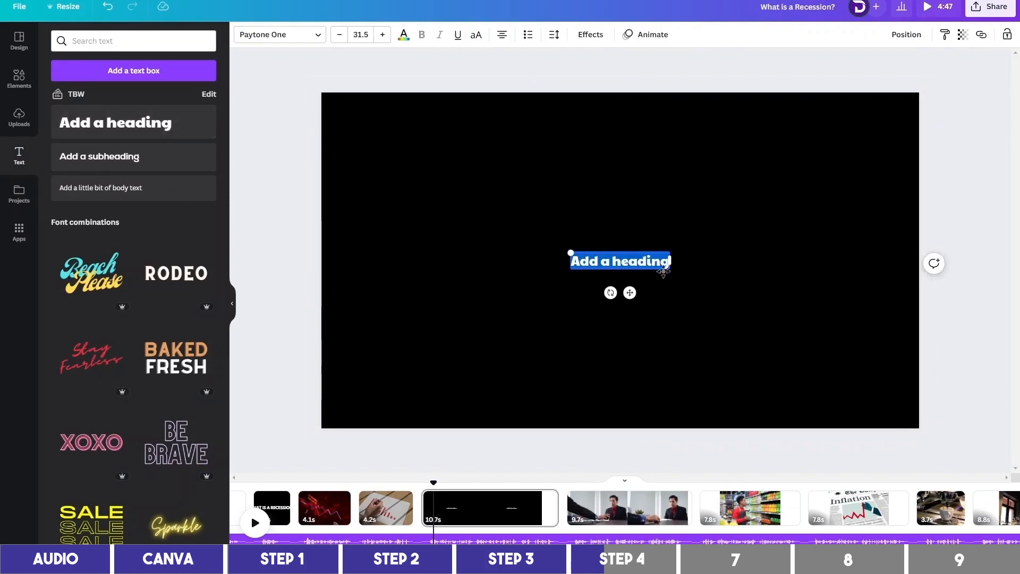
{"action": "type", "text": "A recession is a significant decline in economic activity, usually measured by a decrease in Gross Domestic Product (GDP) for two consecutive quarters."}
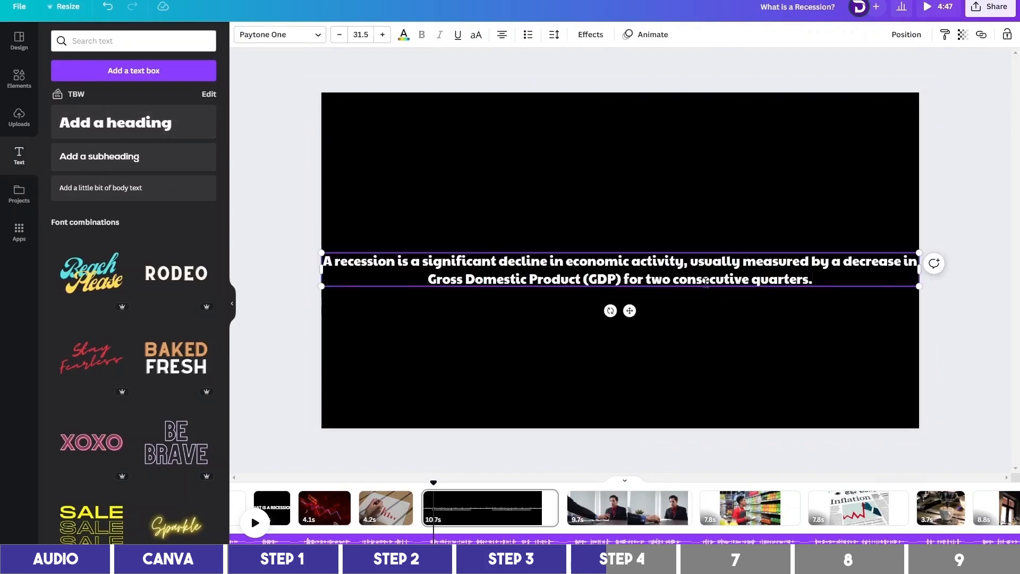
{"action": "left_click_drag", "start_coordinate": [917, 269], "coordinate": [811, 268]}
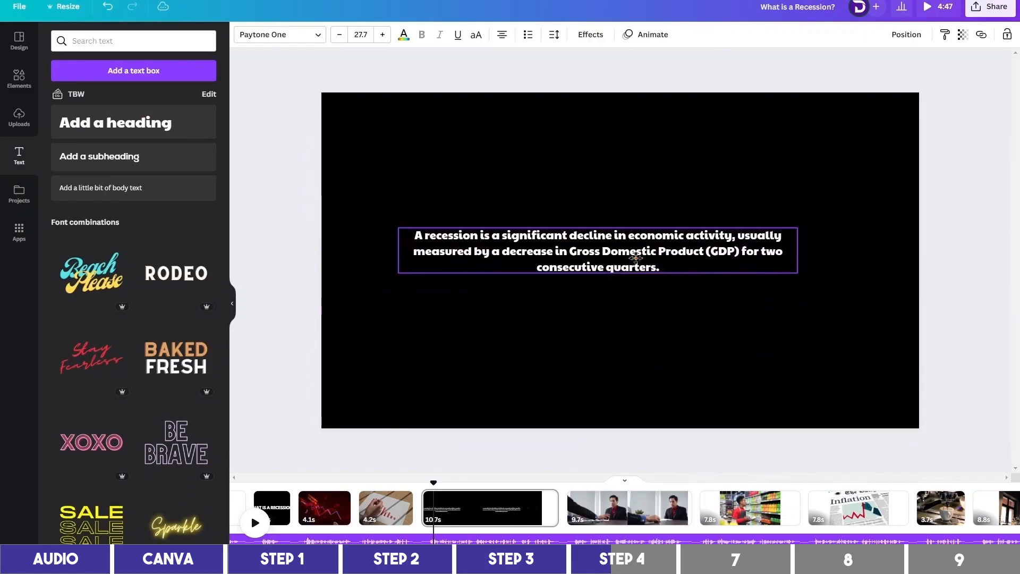
Set the definition in League Spartan and centre it on the black page.
{"action": "left_click", "coordinate": [277, 34]}
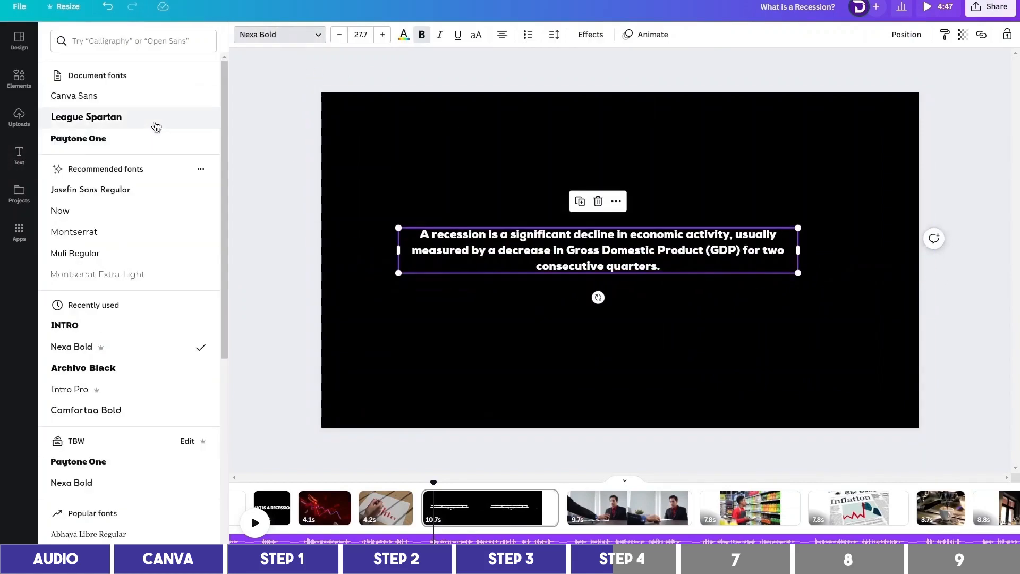
{"action": "left_click", "coordinate": [86, 117]}
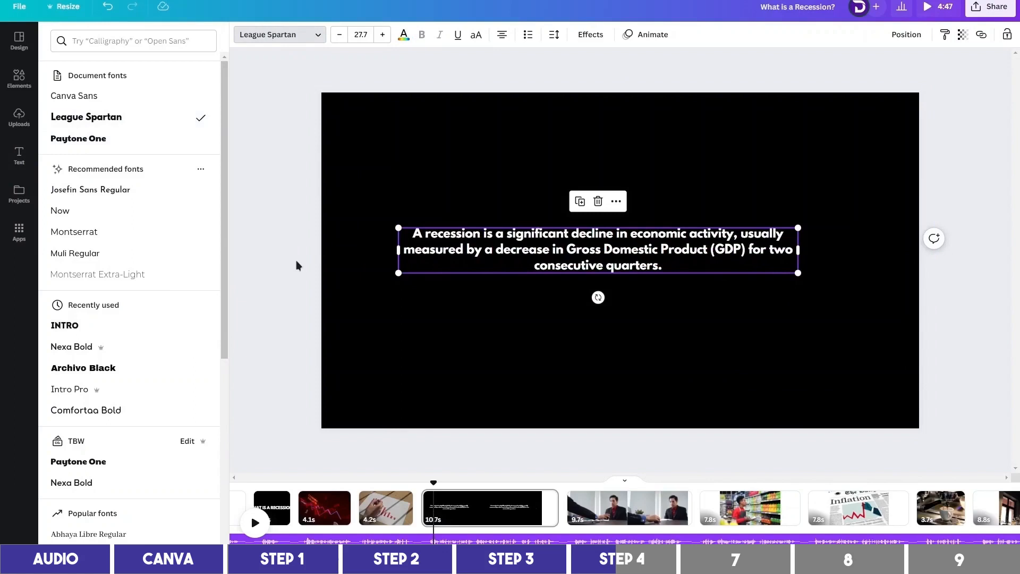
{"action": "mouse_move", "coordinate": [306, 279]}
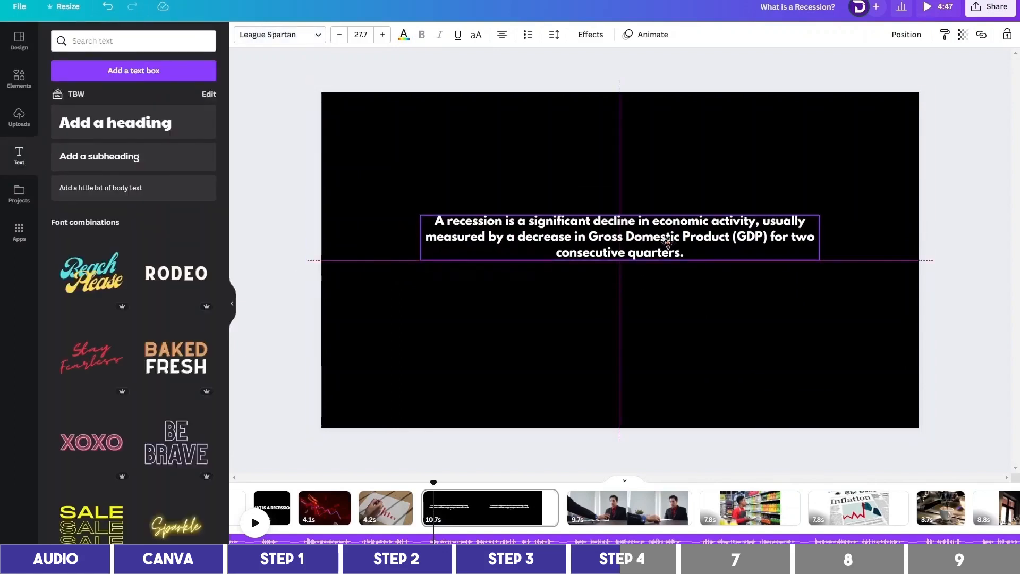
{"action": "left_click", "coordinate": [383, 34]}
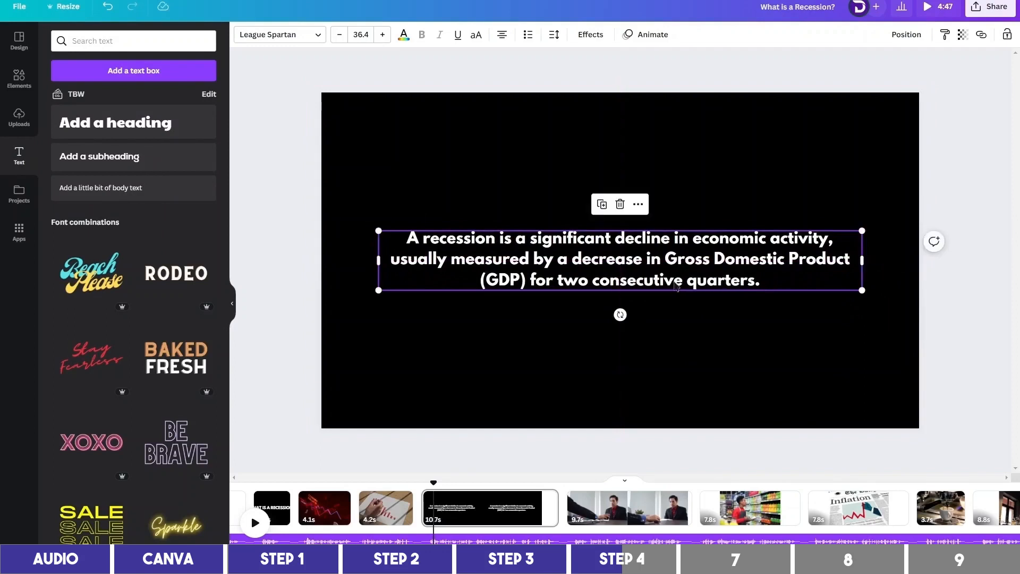
{"action": "left_click", "coordinate": [651, 34]}
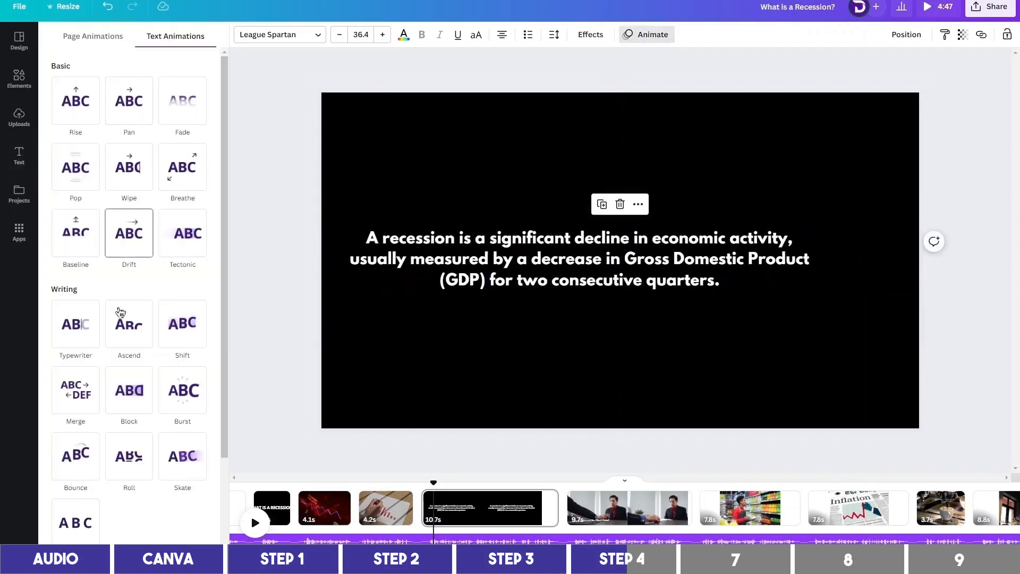
Give the definition a Typewriter animation on enter and make the black overlay semi-transparent.
{"action": "left_click", "coordinate": [76, 323]}
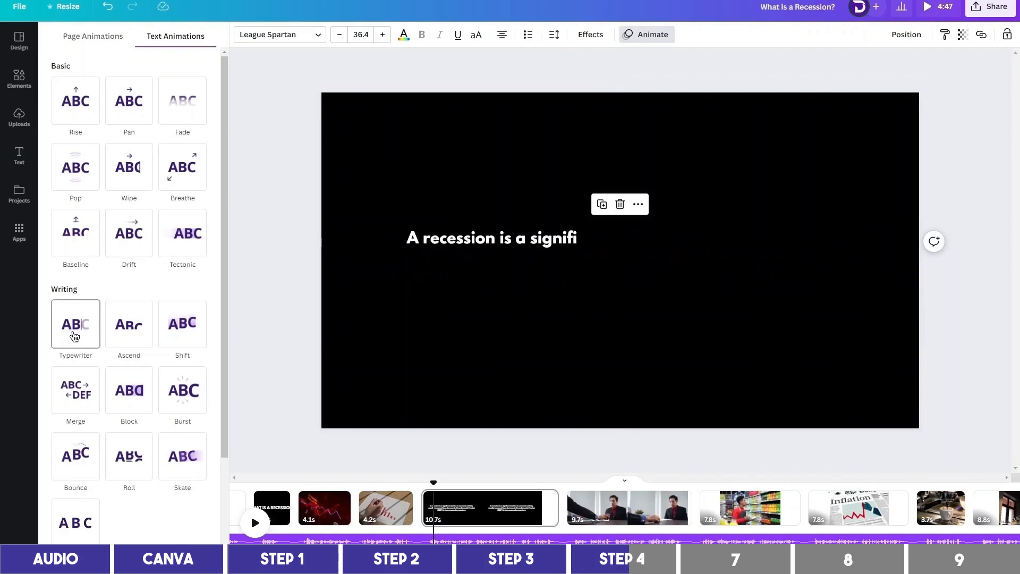
{"action": "left_click", "coordinate": [76, 325]}
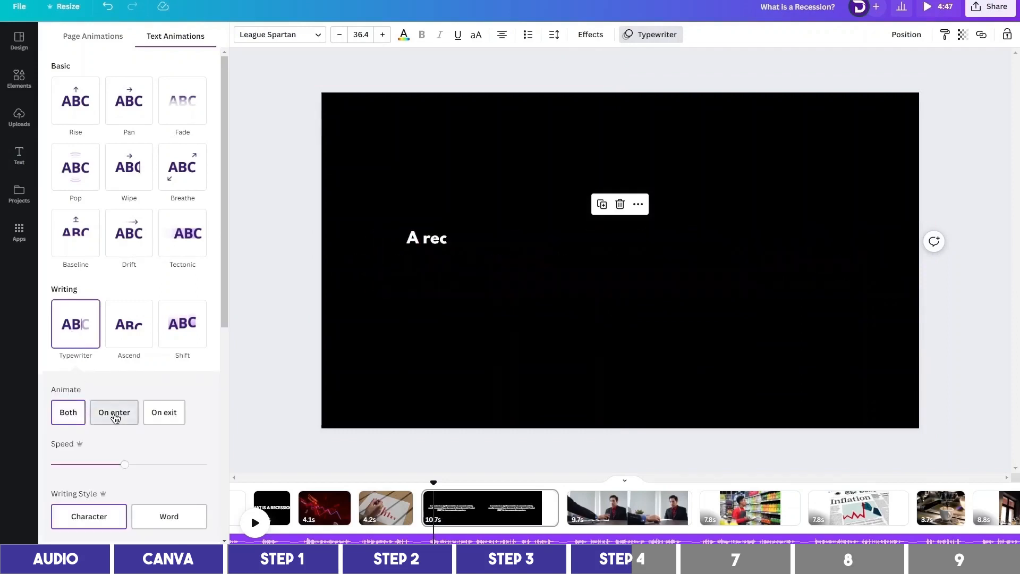
{"action": "left_click", "coordinate": [114, 412]}
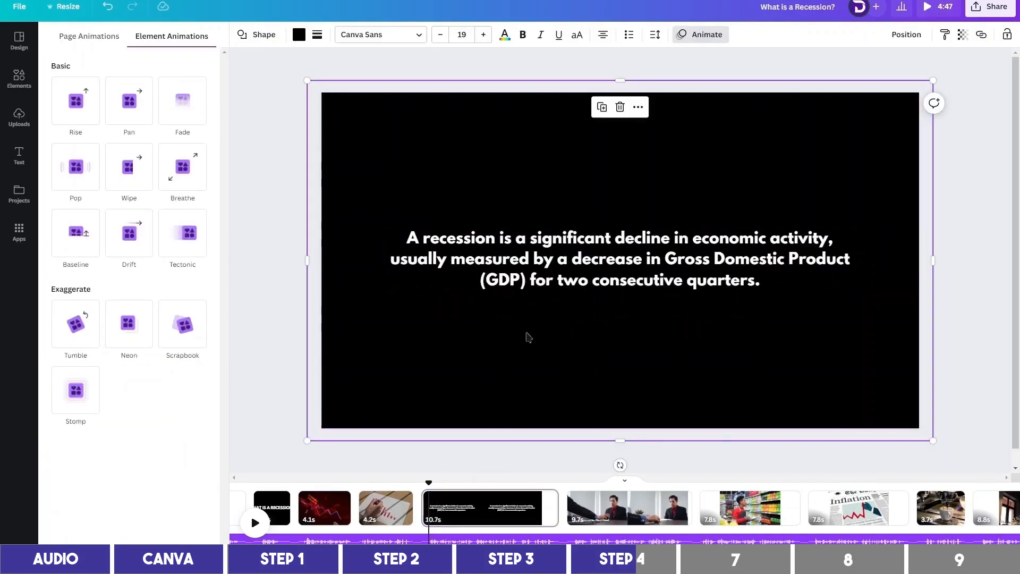
{"action": "mouse_move", "coordinate": [479, 464]}
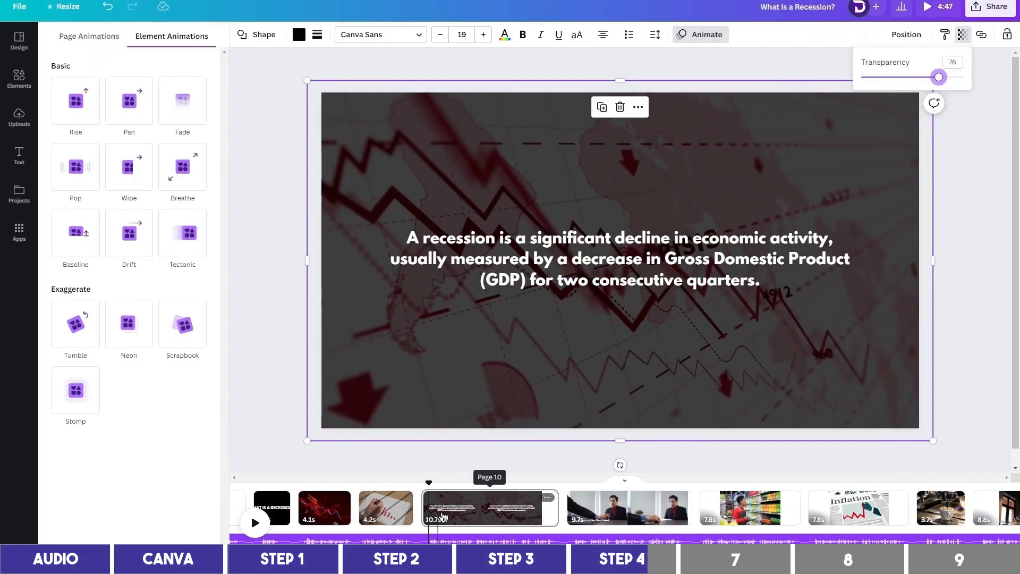
{"action": "left_click", "coordinate": [384, 508]}
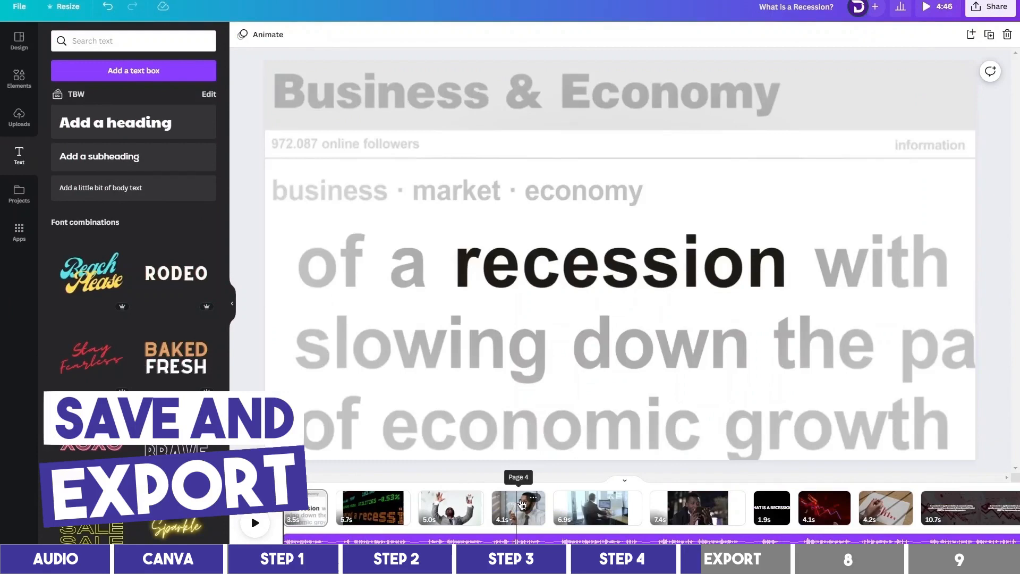
Download all 44 pages as a 1080p MP4 video via Share.
{"action": "left_click", "coordinate": [595, 508]}
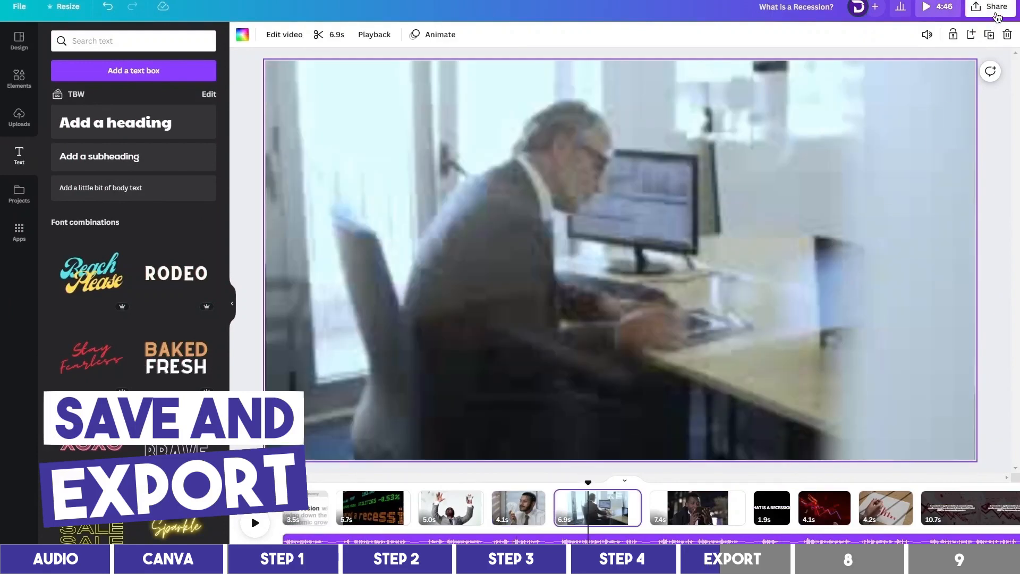
{"action": "left_click", "coordinate": [995, 6]}
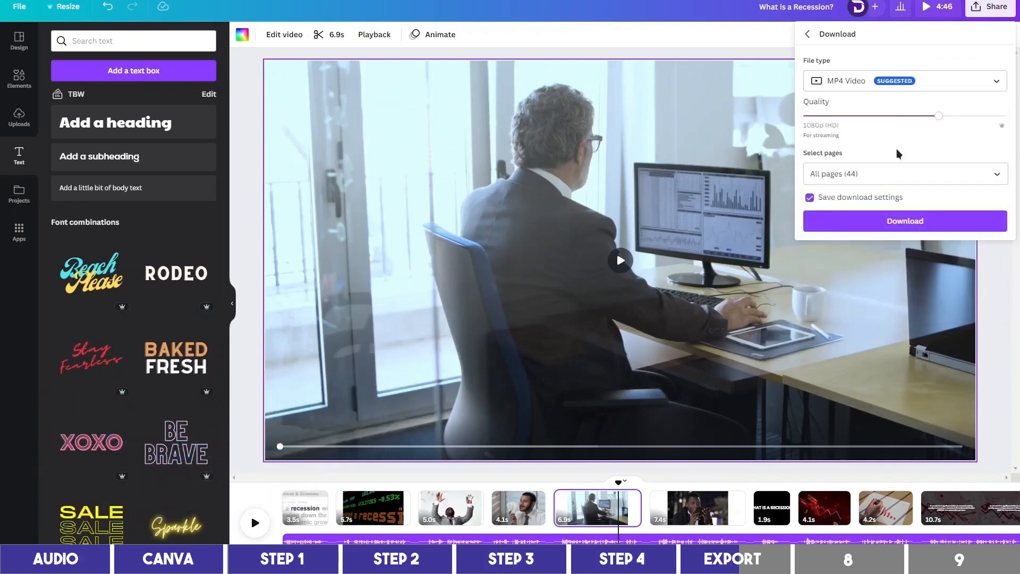
{"action": "left_click", "coordinate": [903, 221]}
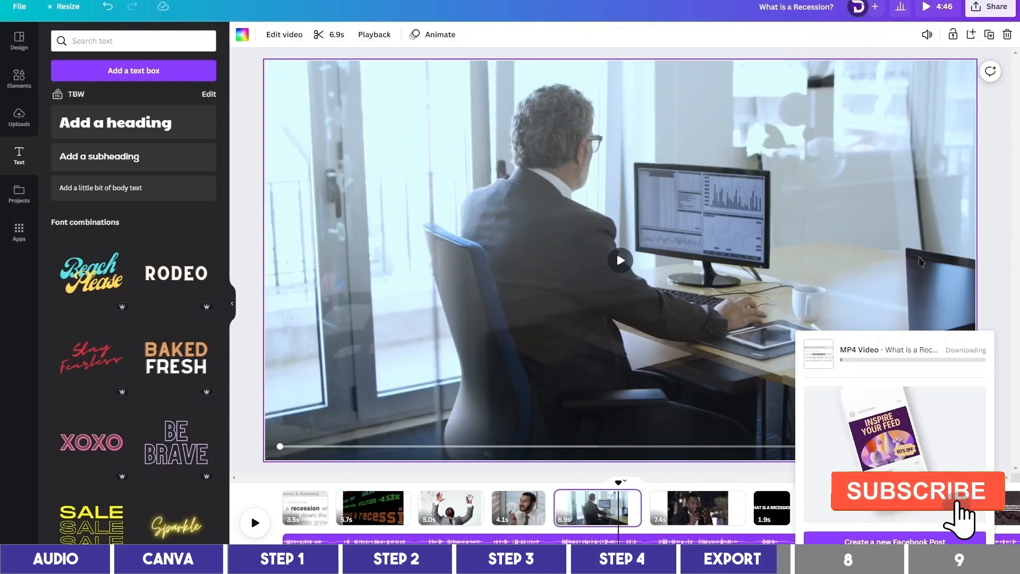
{"action": "left_click", "coordinate": [917, 490]}
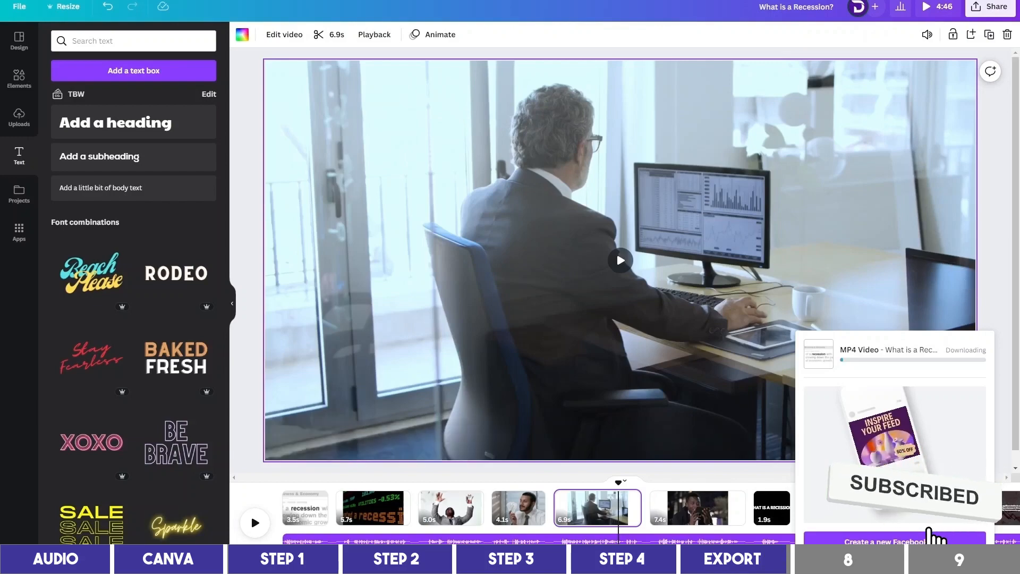